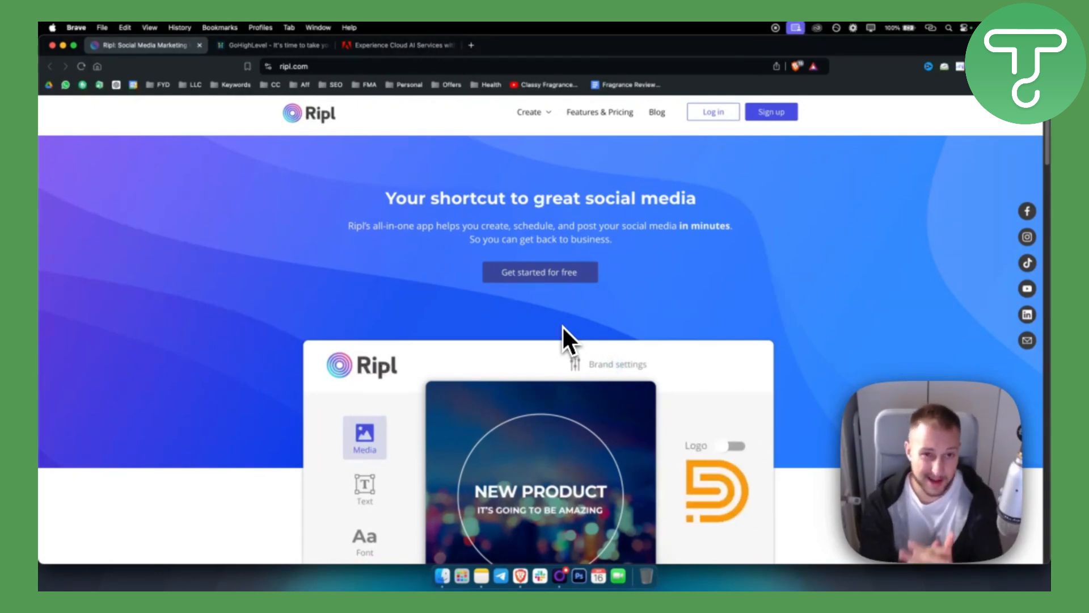
Step: Browse down through Ripl's home page sections before reaching the pricing link
left_click(732, 446)
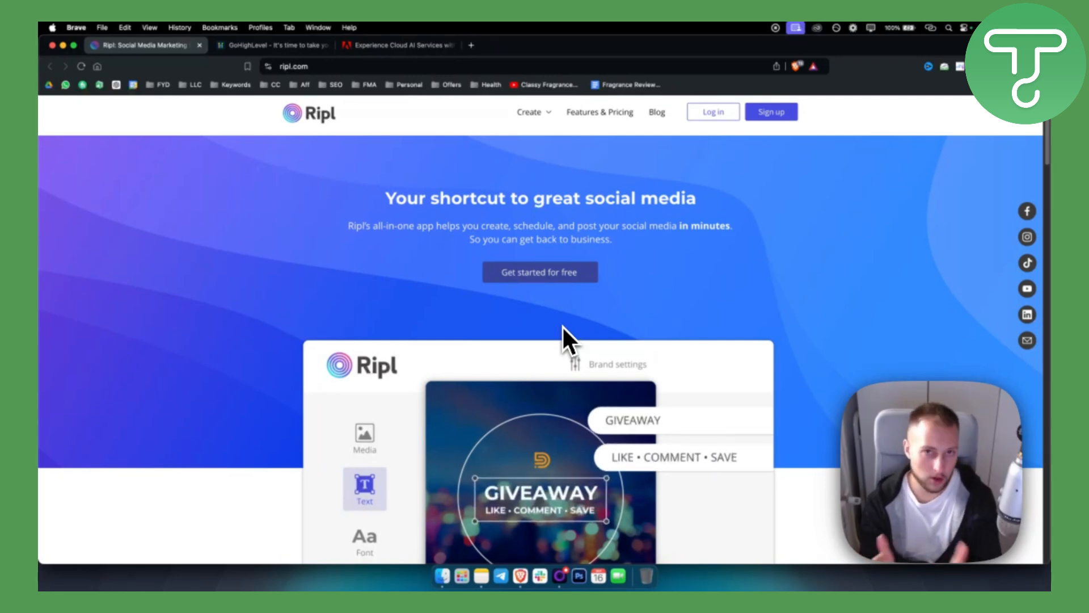
left_click(364, 540)
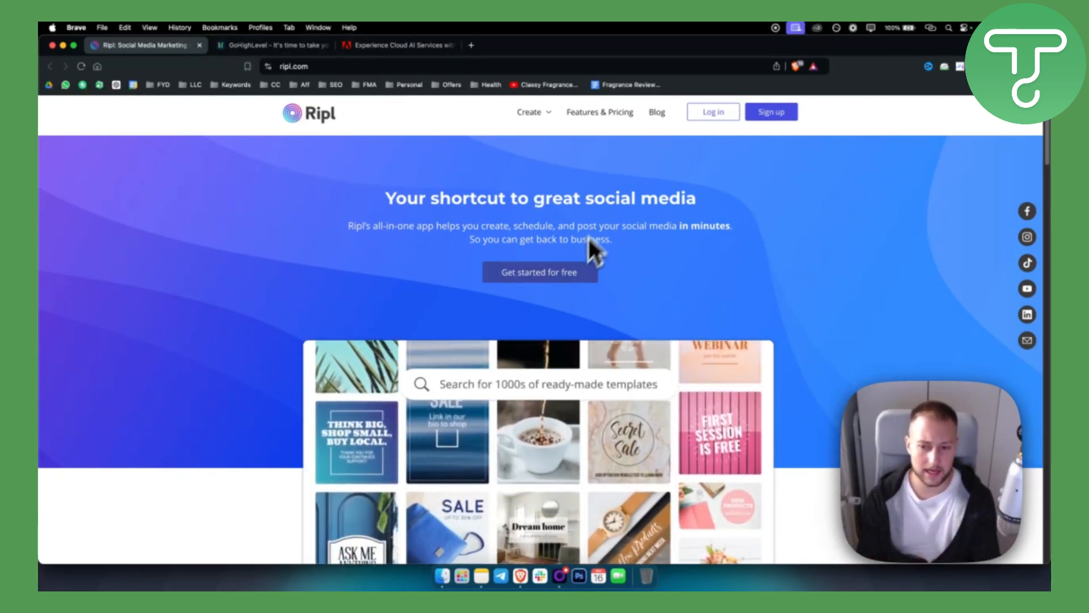
scroll("down", 3)
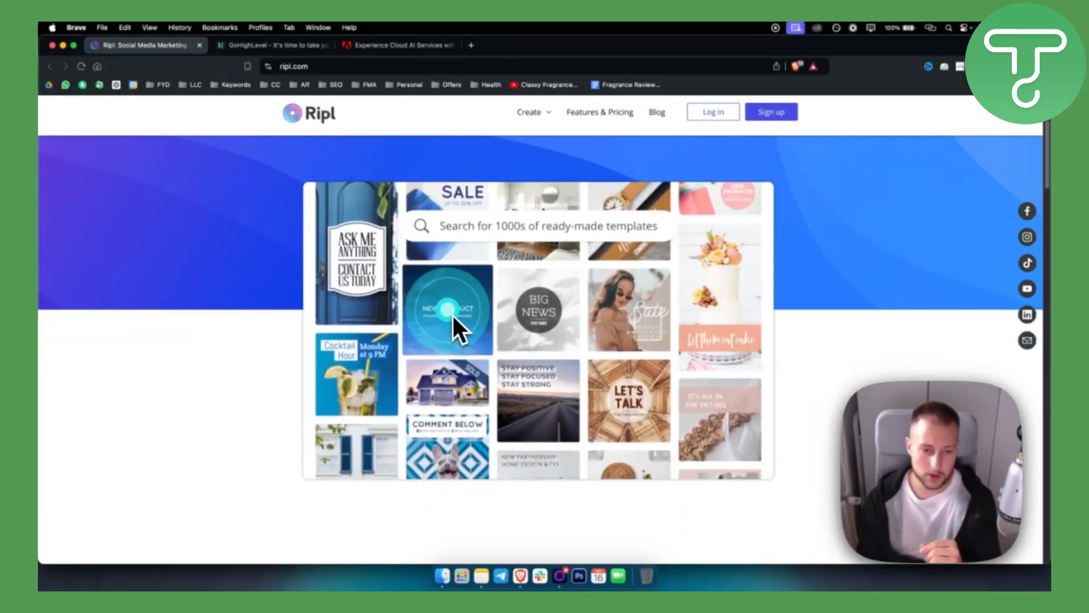
left_click(443, 310)
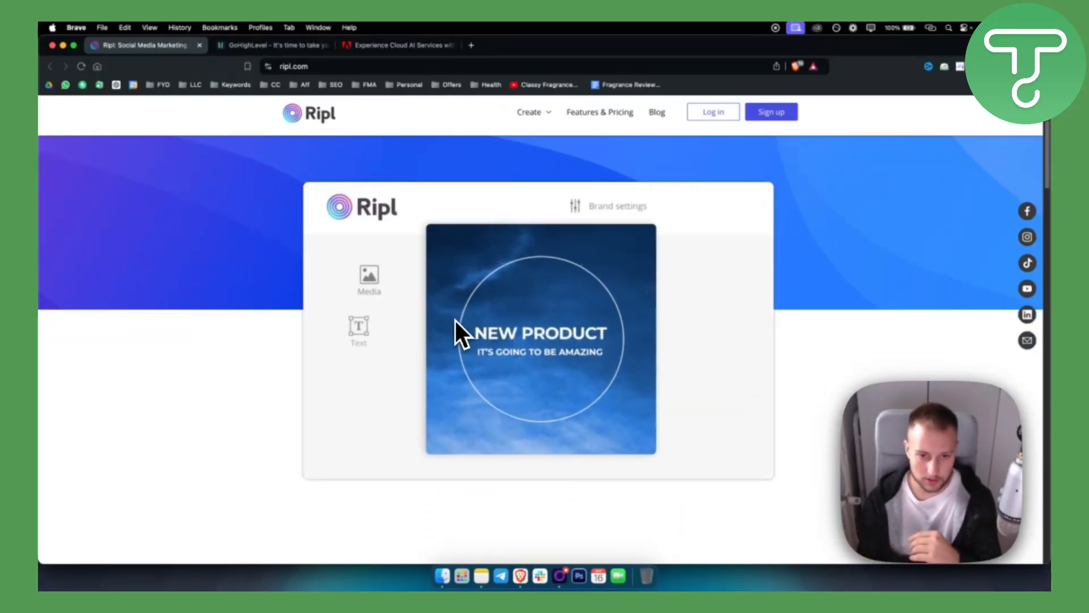
left_click(365, 279)
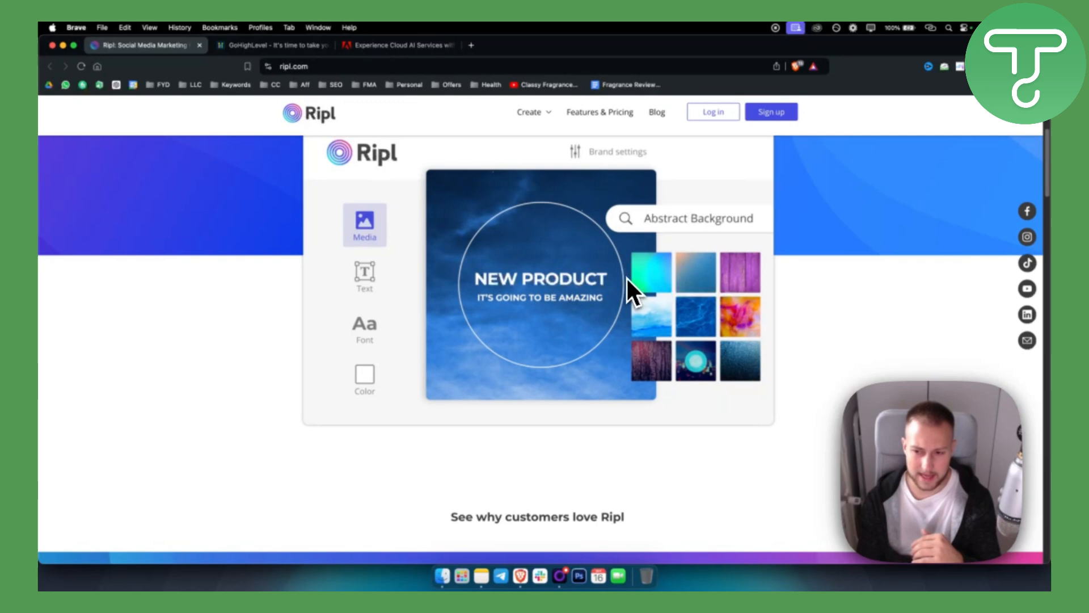
scroll("down", 3)
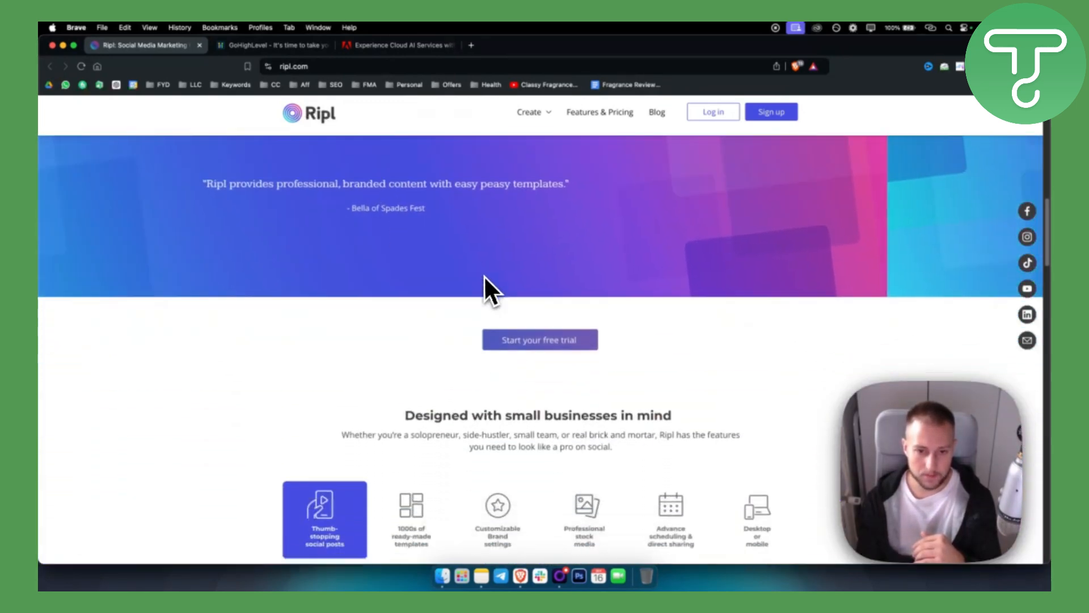
scroll("down", 3)
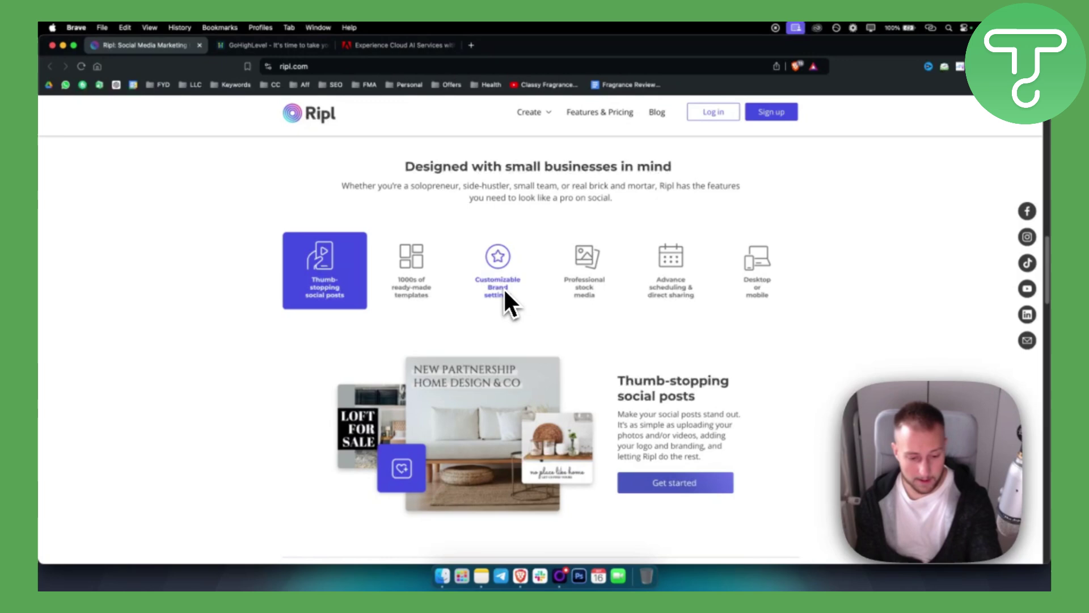
mouse_move(680, 313)
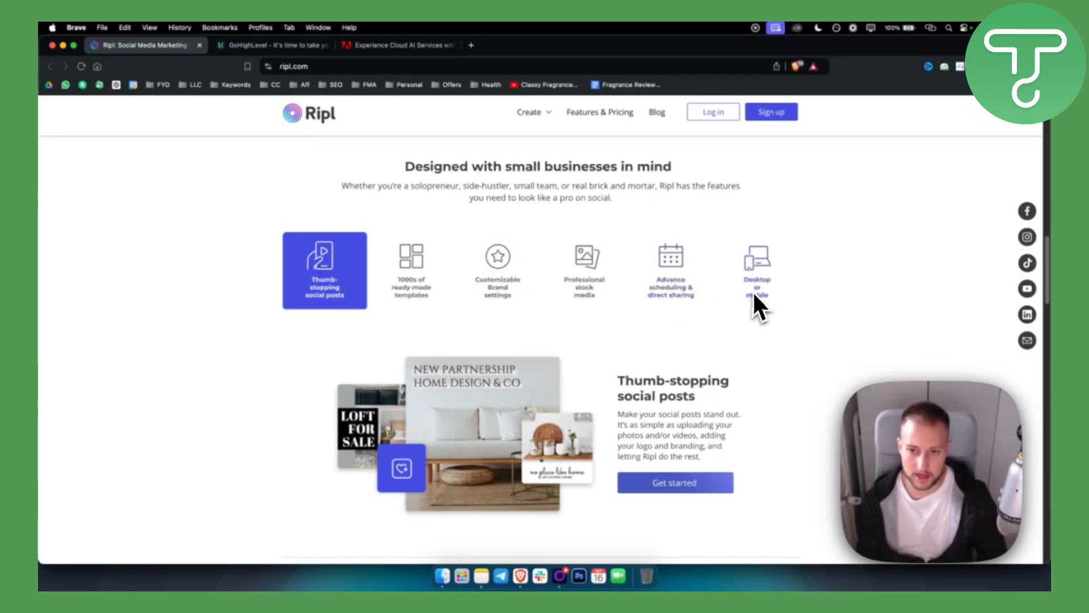
scroll("down", 3)
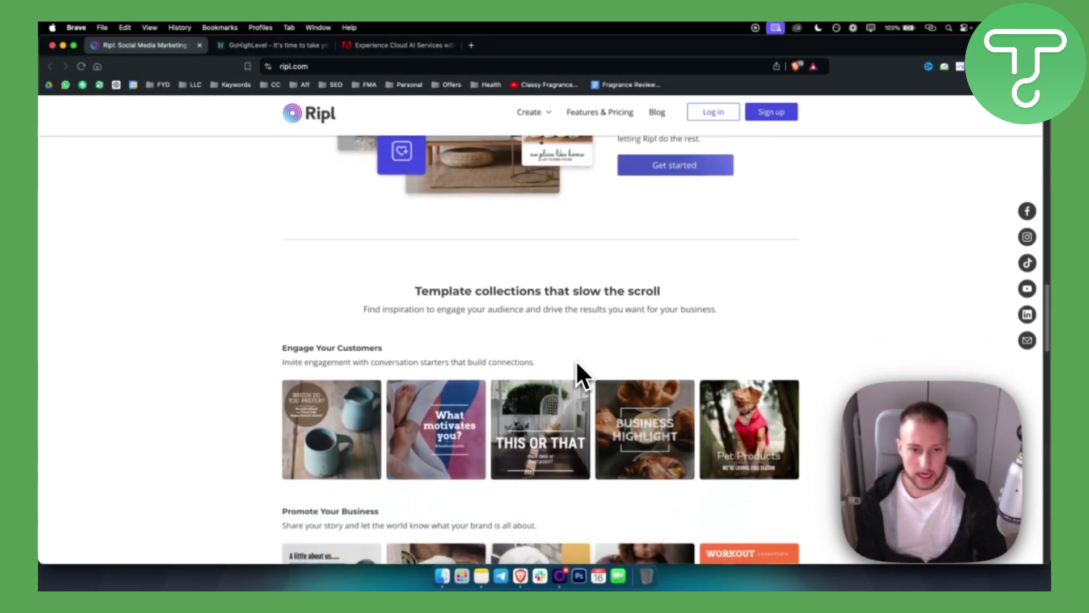
scroll("down", 3)
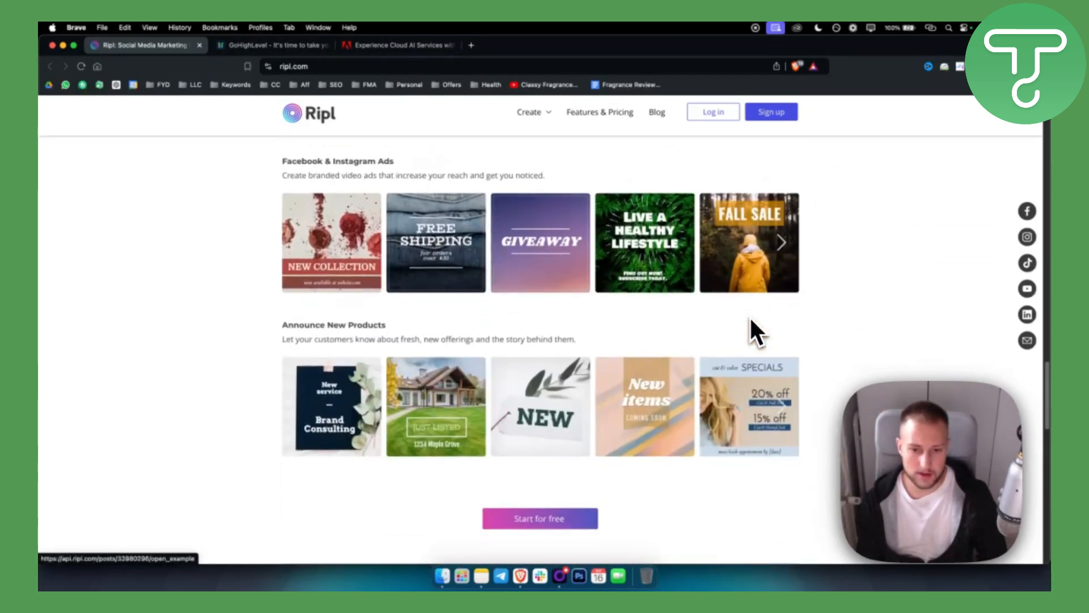
scroll("down", 3)
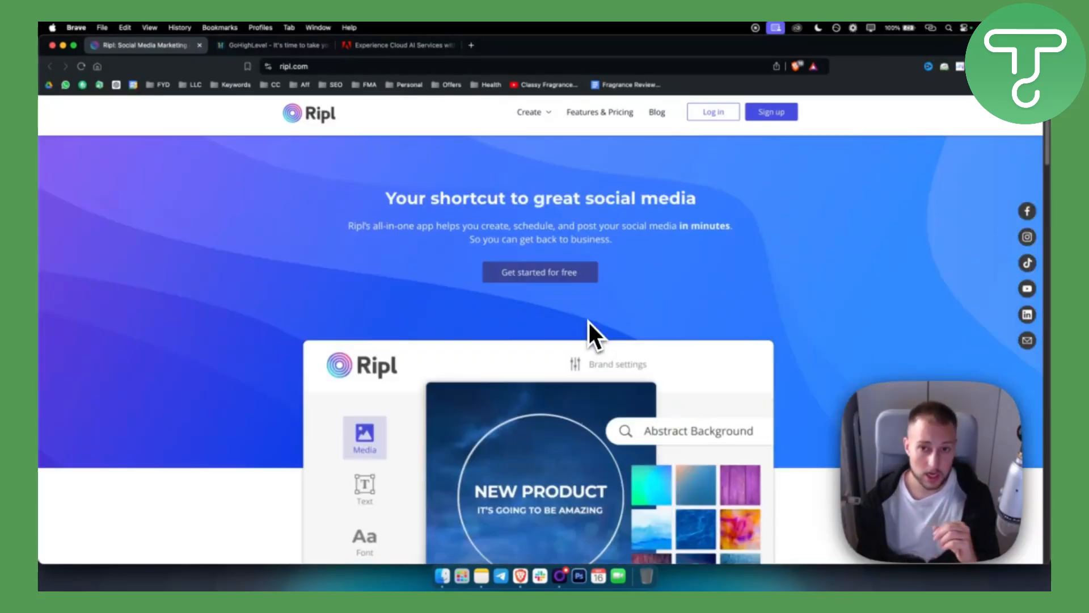
Step: Go to Ripl's Features & Pricing page and view the Premium $13.75 and Base $8.33 monthly plans
left_click(529, 112)
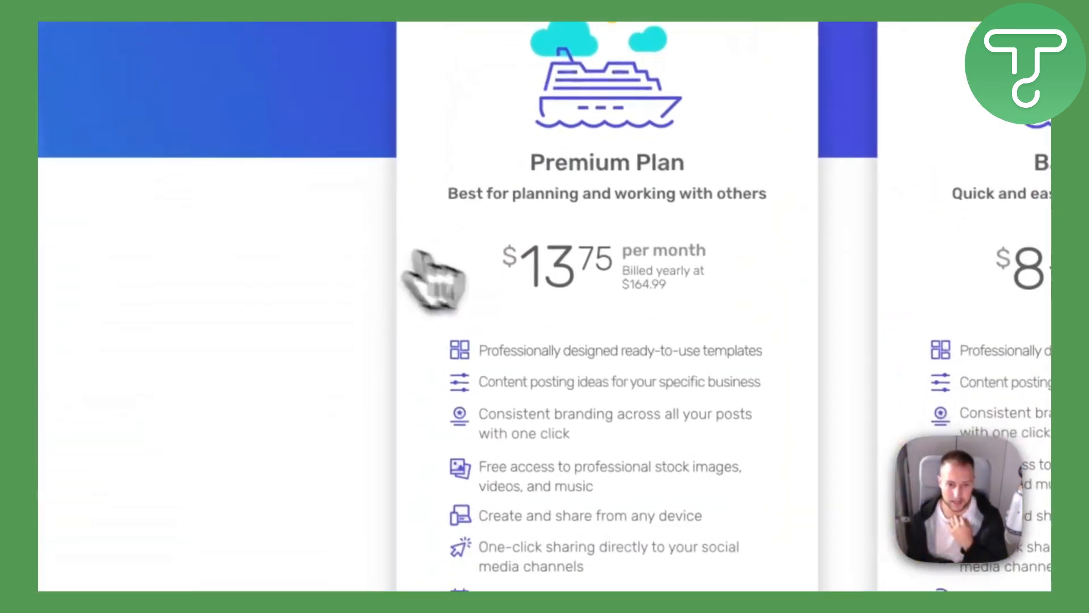
scroll("down", 3)
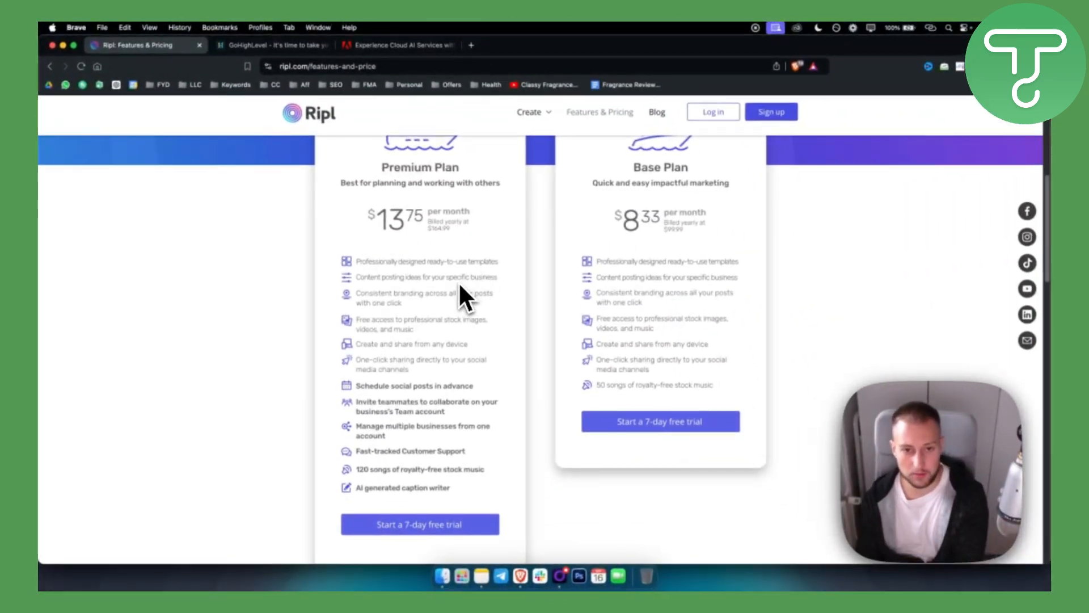
mouse_move(426, 312)
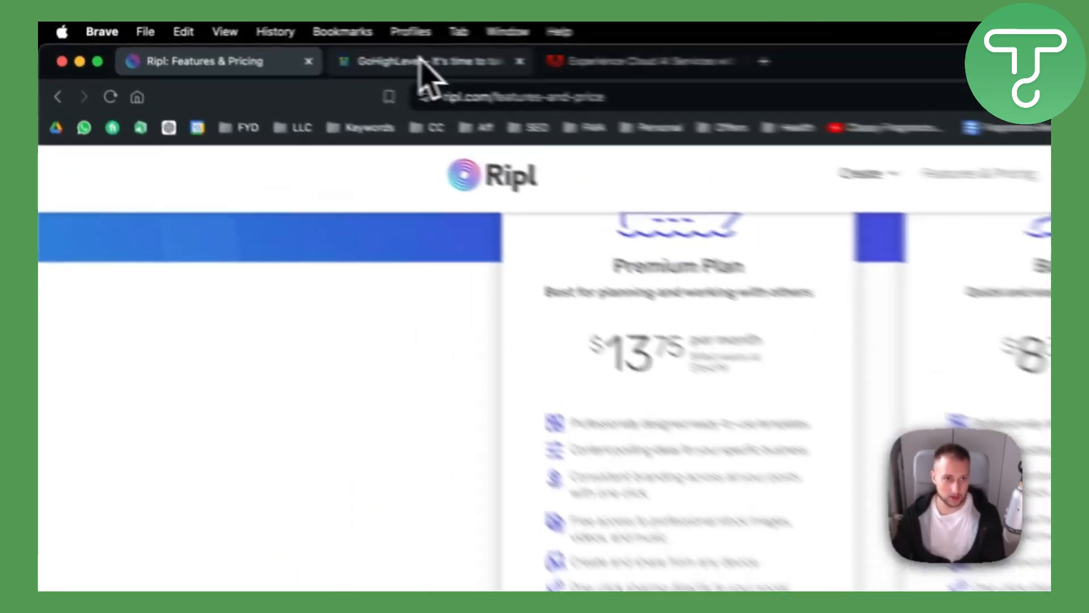
Step: Switch to the GoHighLevel site, review its $7,111 versus $297 comparison, and return to the top
left_click(399, 61)
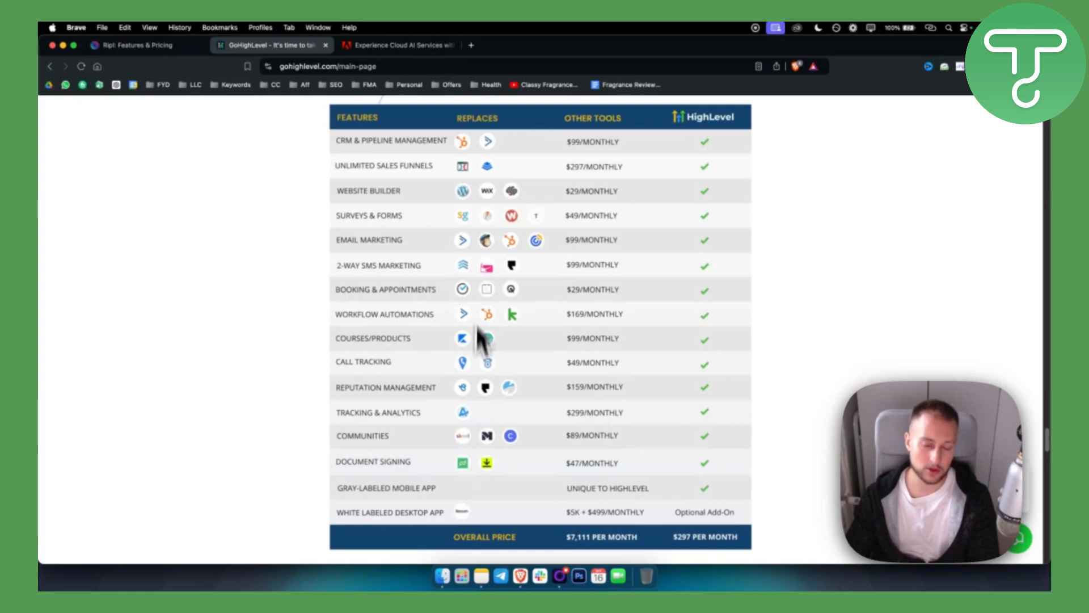
mouse_move(499, 387)
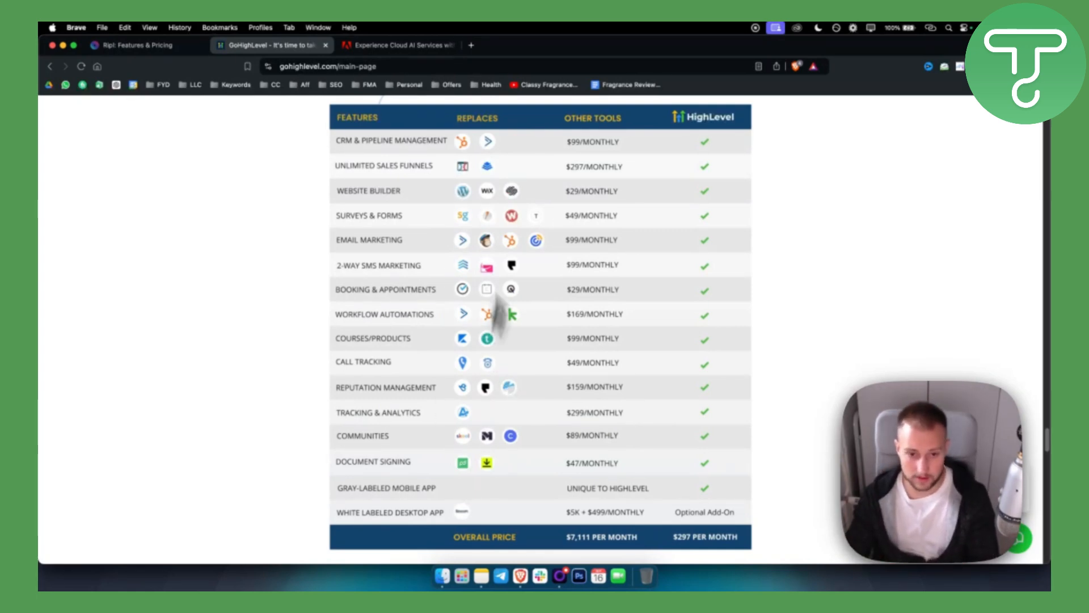
mouse_move(526, 314)
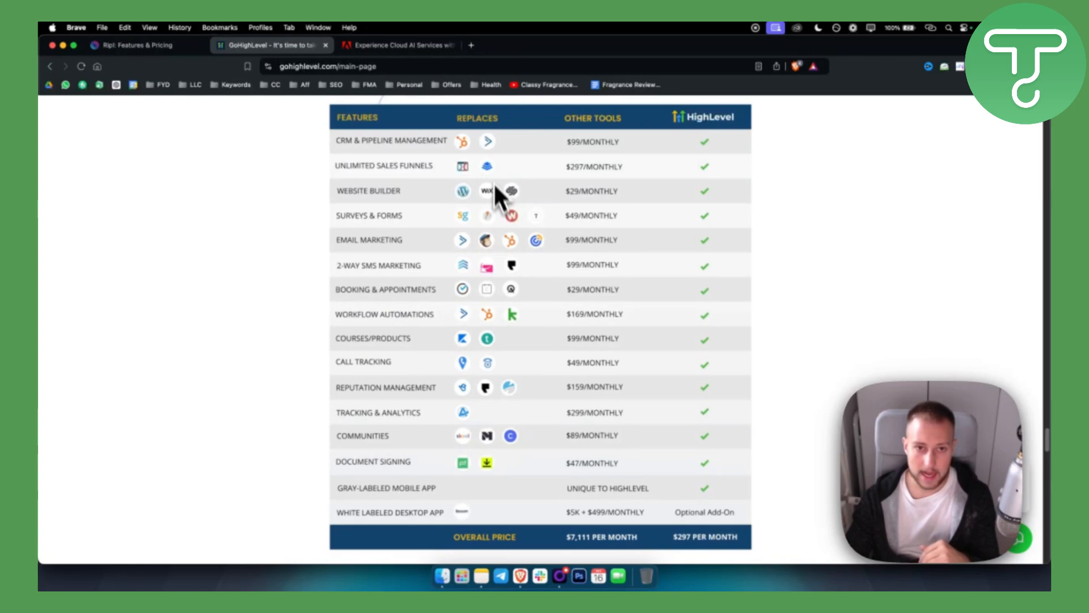
mouse_move(499, 177)
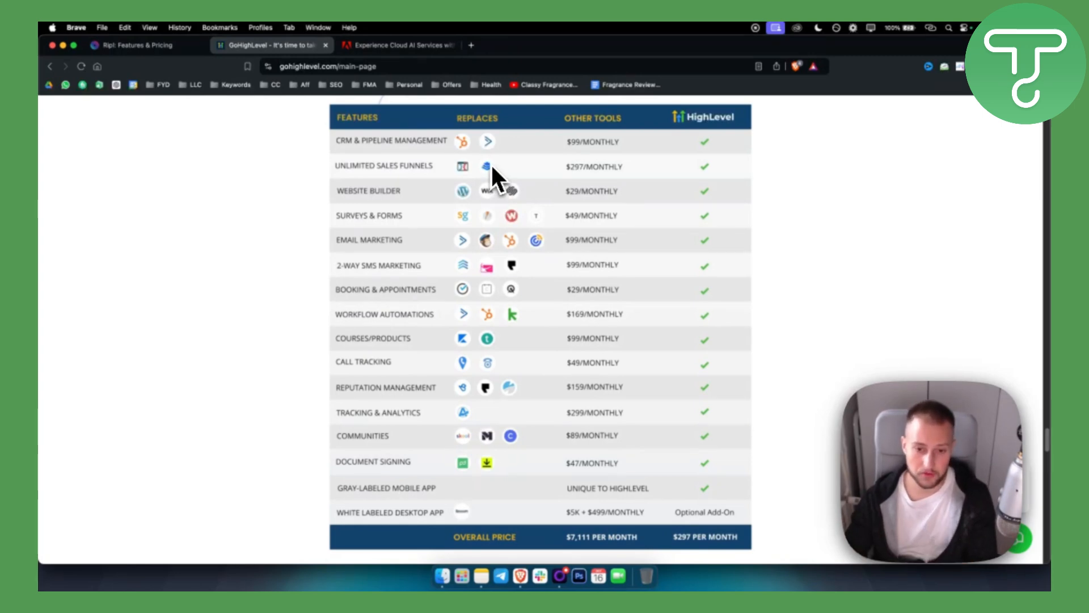
mouse_move(517, 286)
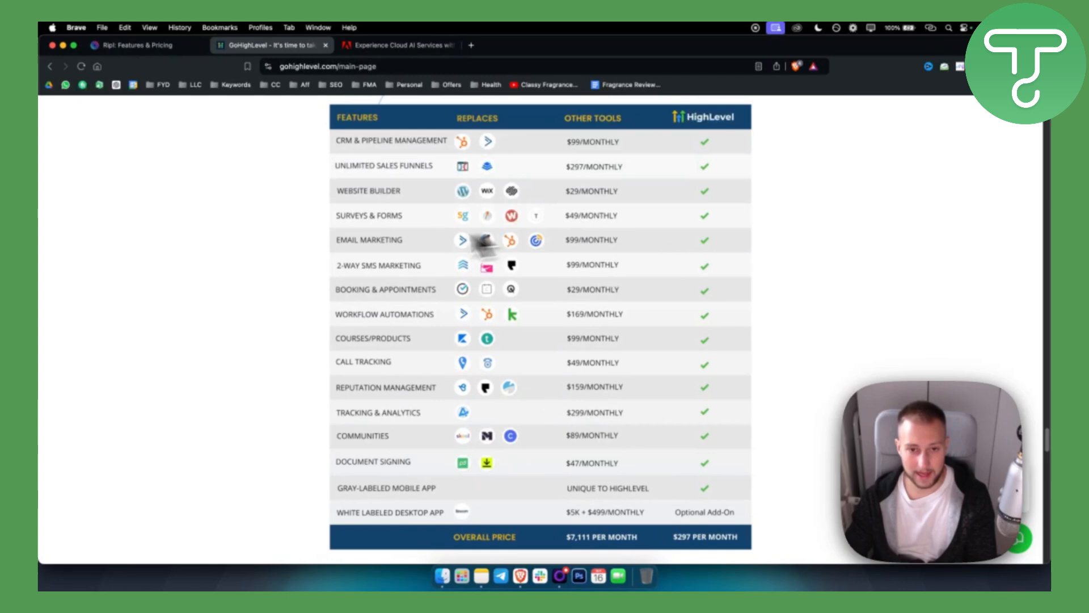
mouse_move(370, 159)
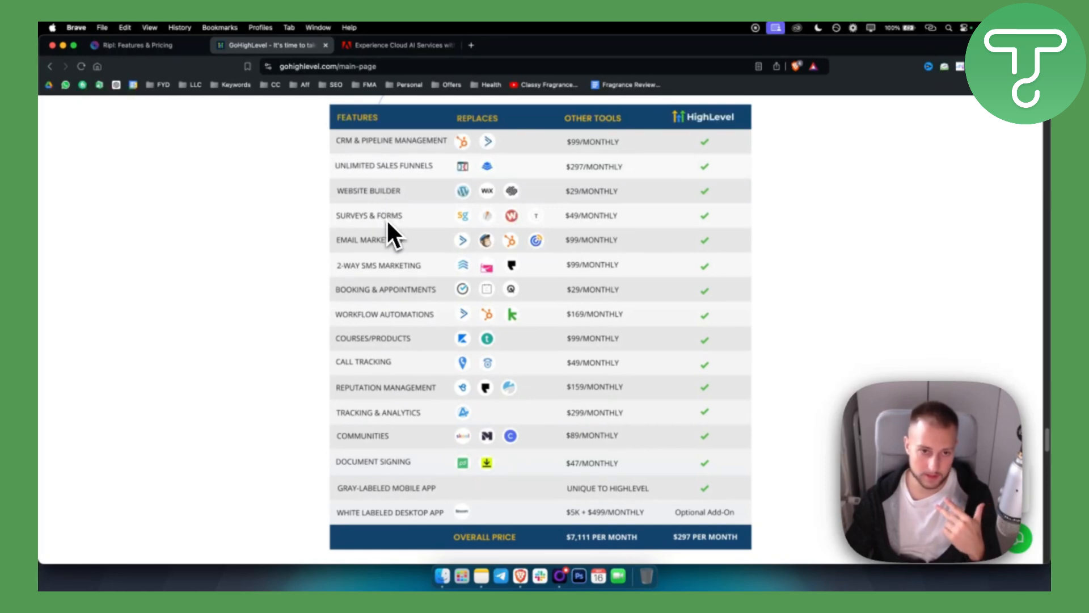
mouse_move(400, 250)
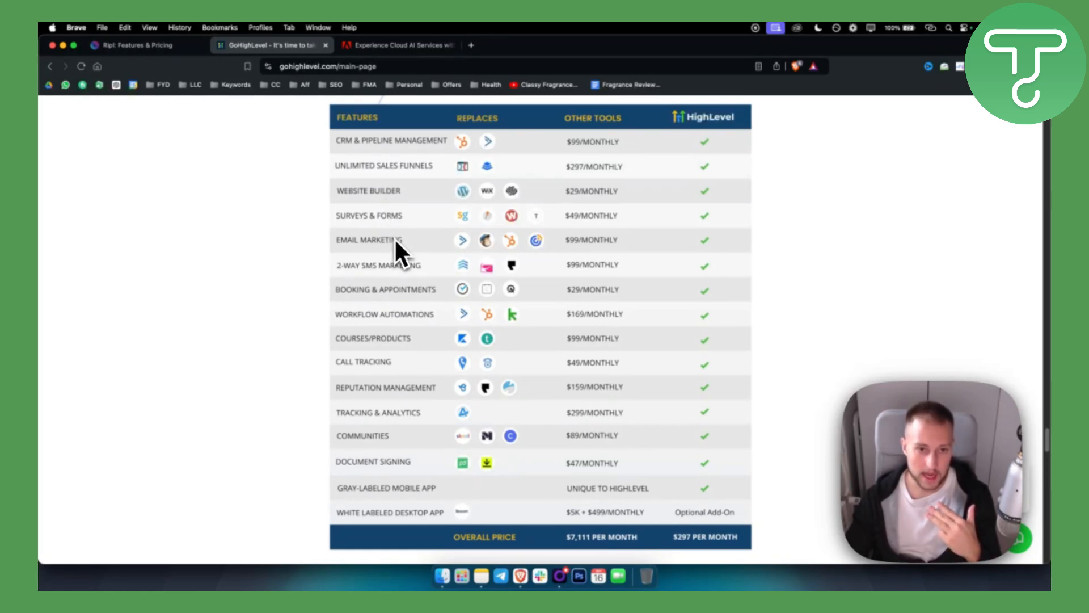
mouse_move(423, 327)
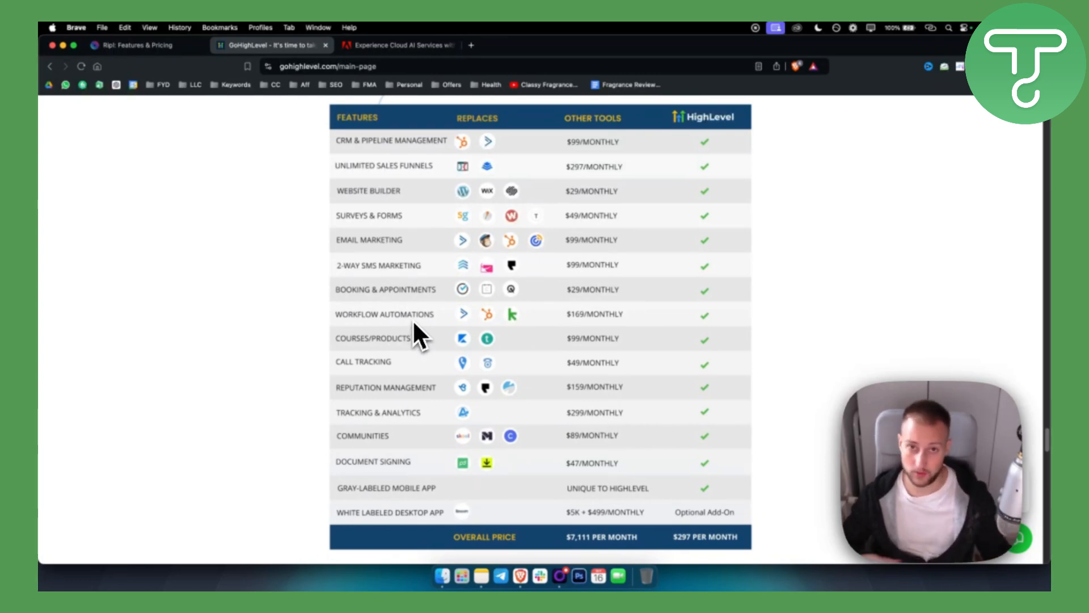
mouse_move(410, 363)
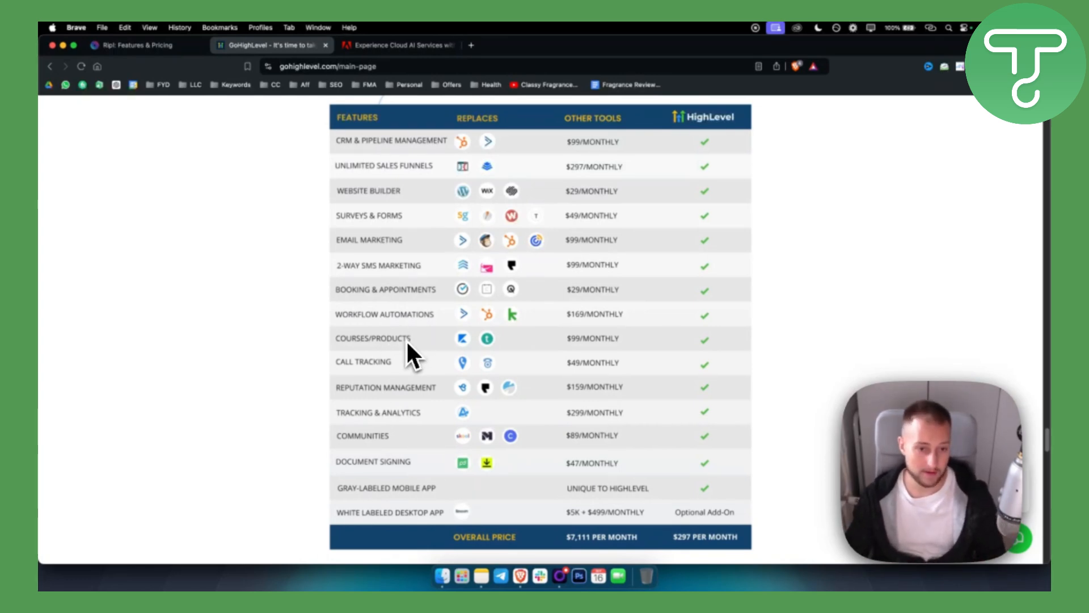
mouse_move(389, 416)
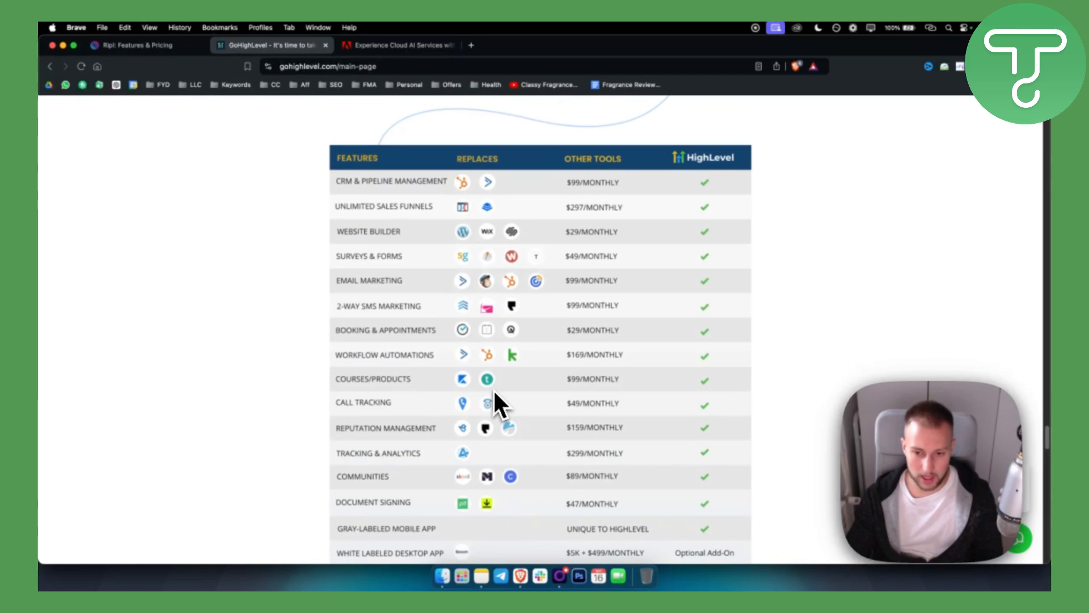
scroll("up", 3)
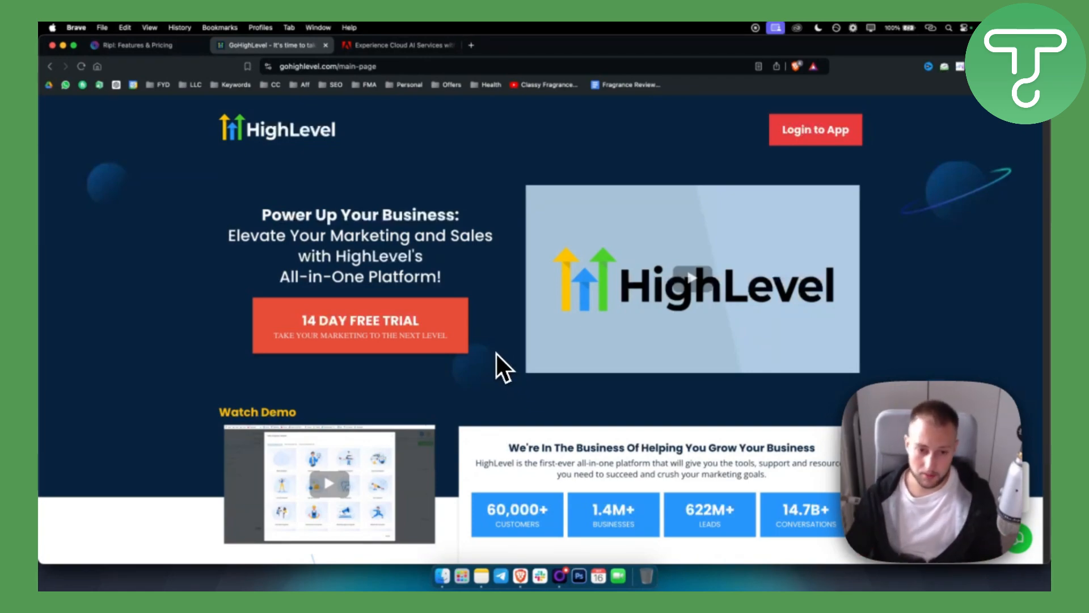
scroll("down", 3)
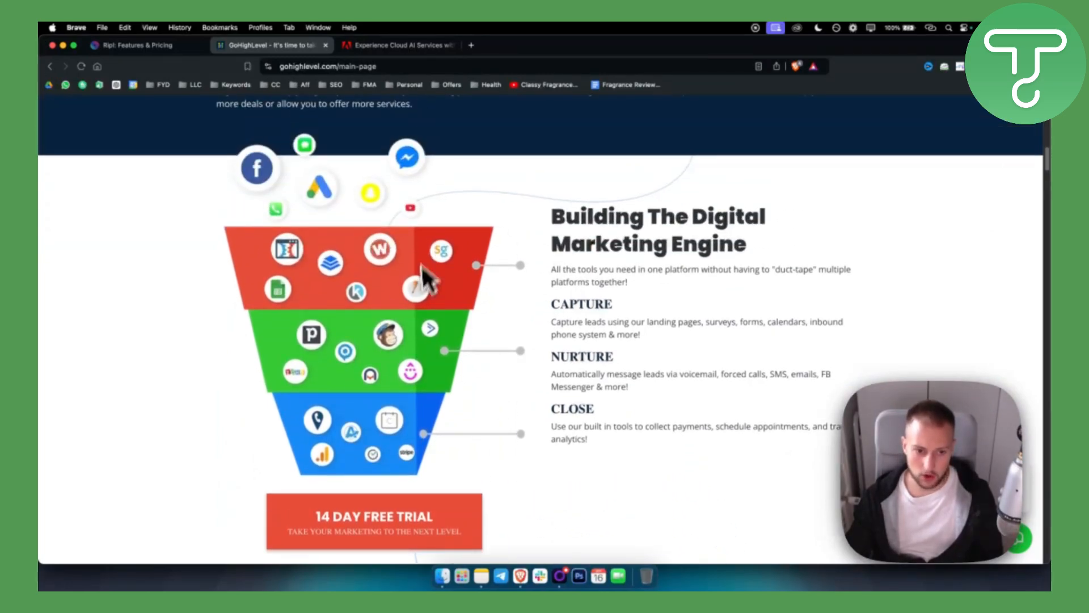
scroll("down", 3)
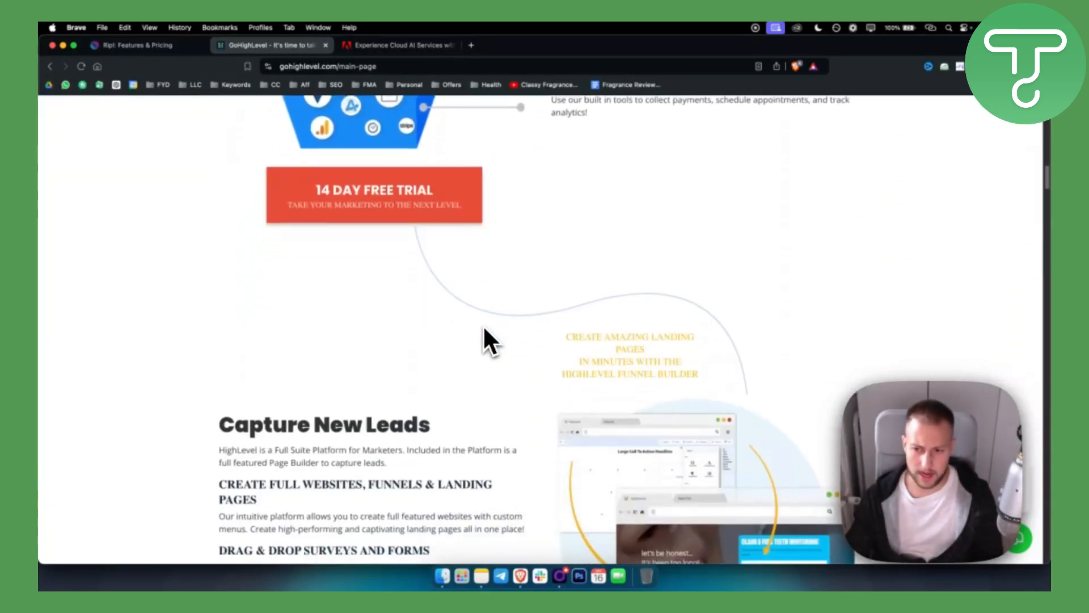
scroll("down", 3)
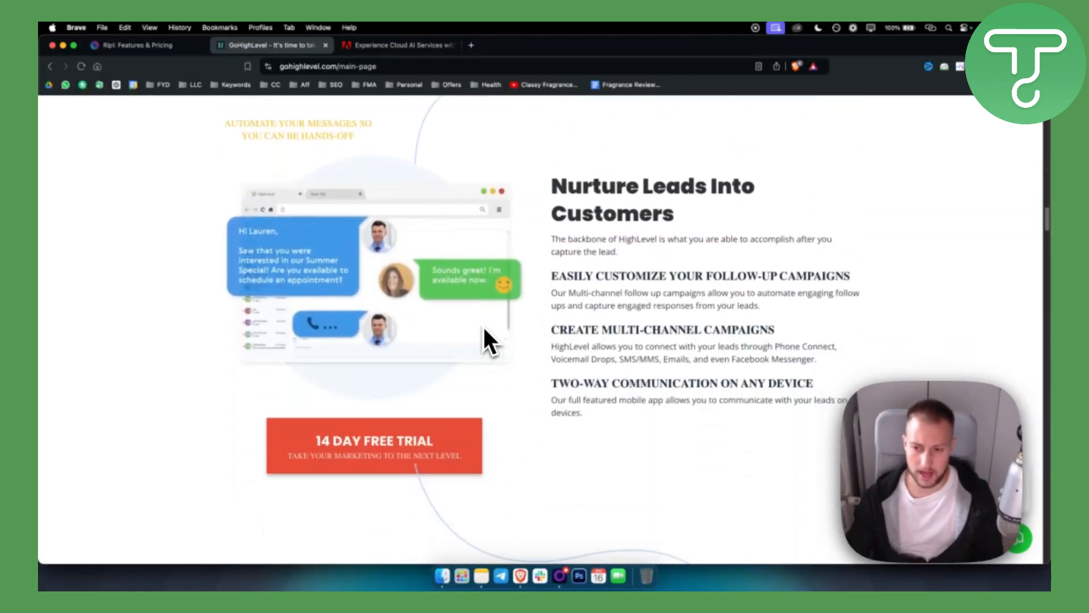
scroll("down", 3)
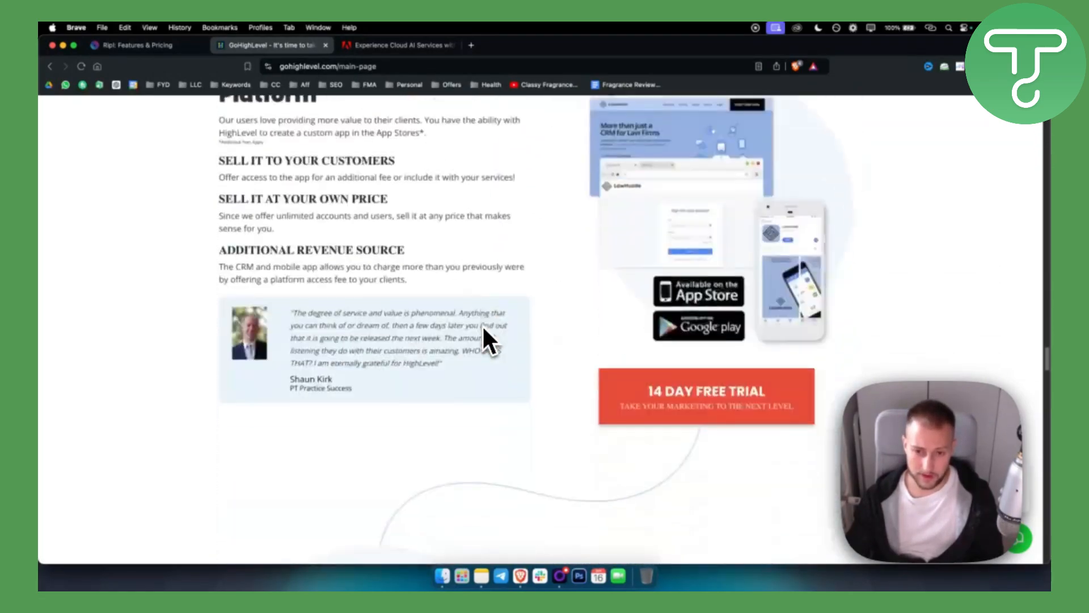
scroll("down", 3)
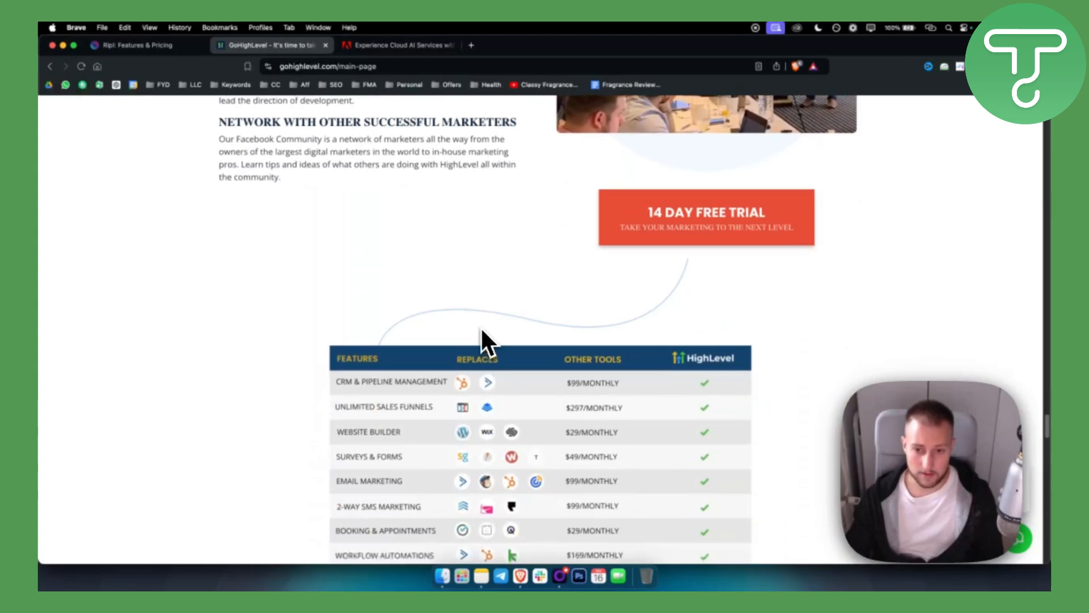
scroll("down", 3)
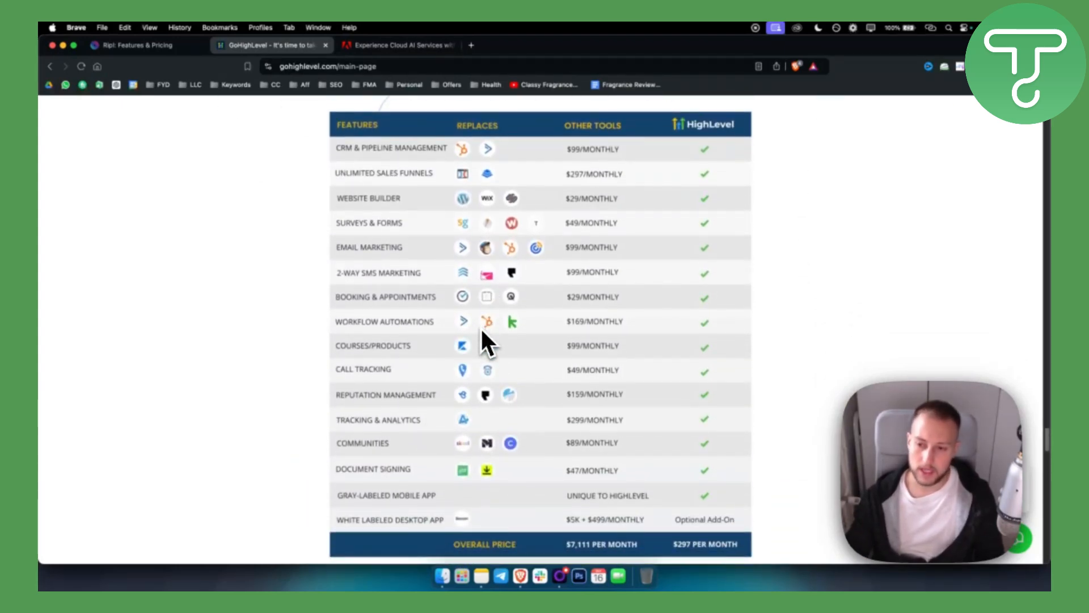
scroll("down", 3)
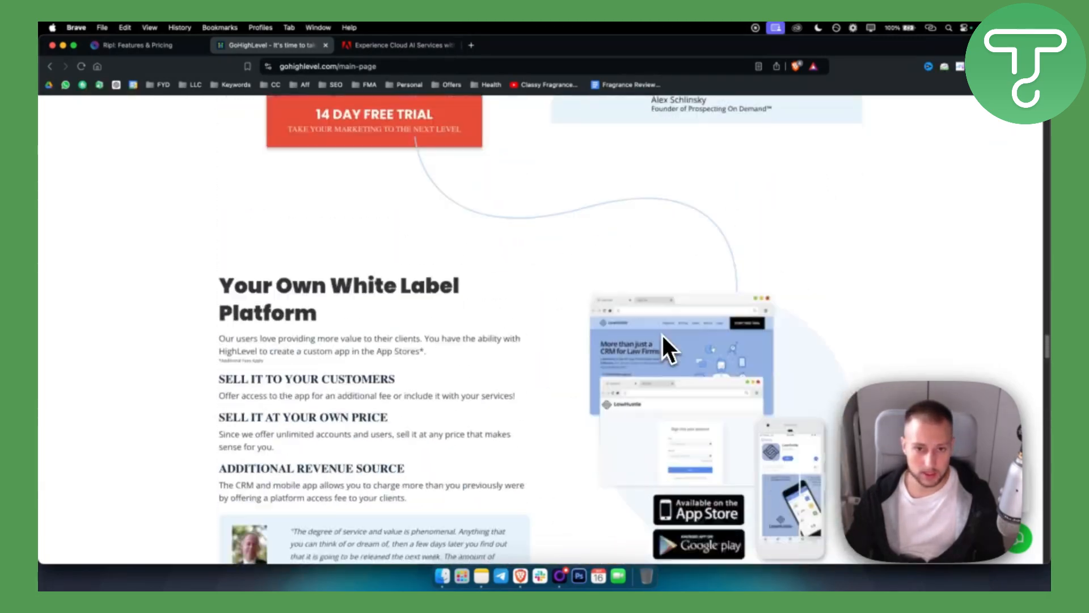
scroll("down", 3)
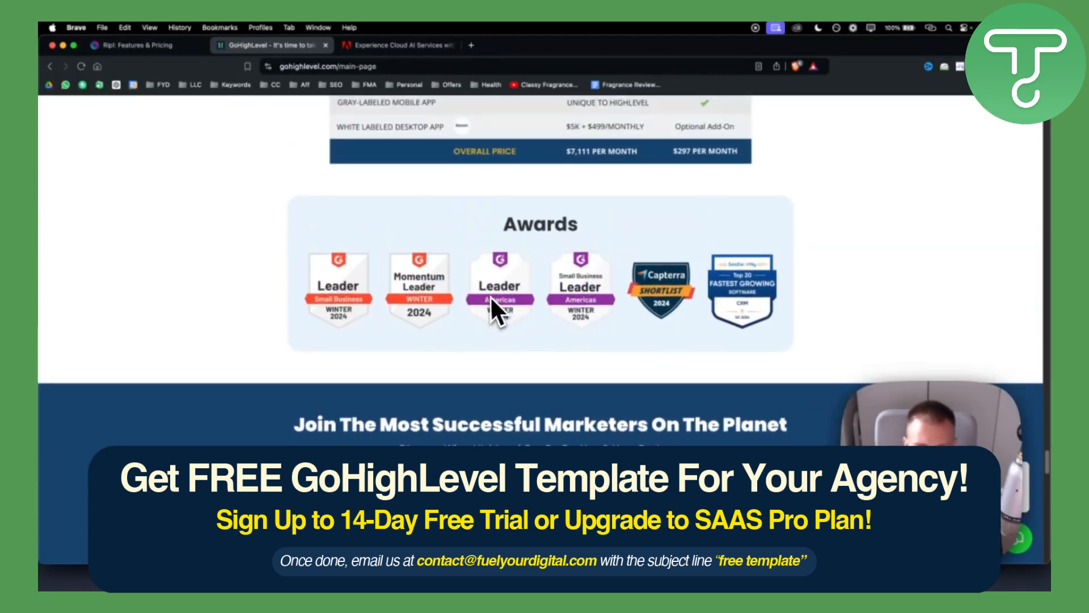
scroll("up", 3)
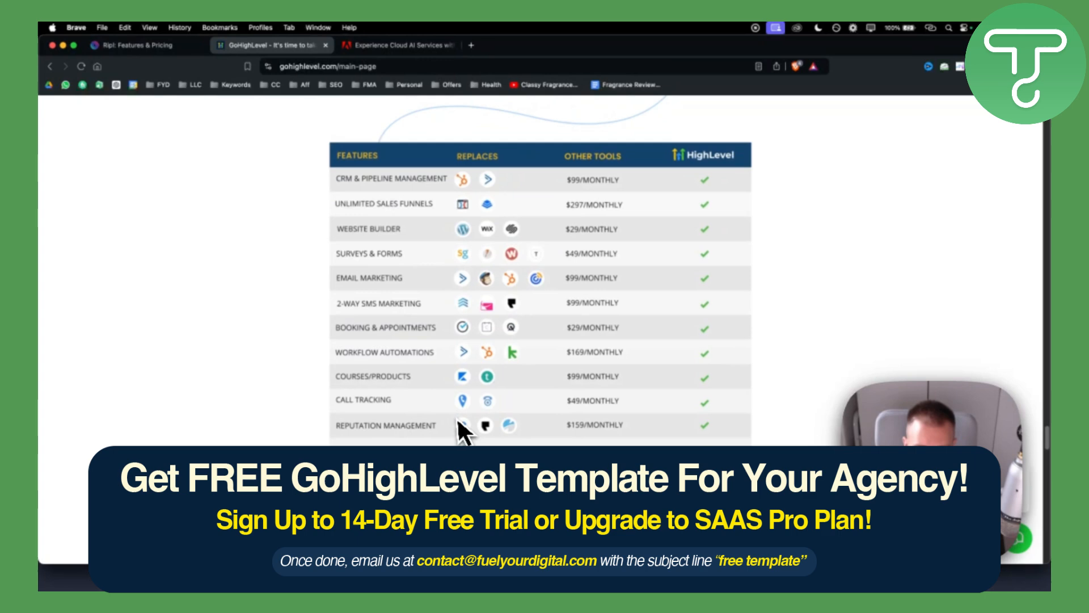
scroll("down", 3)
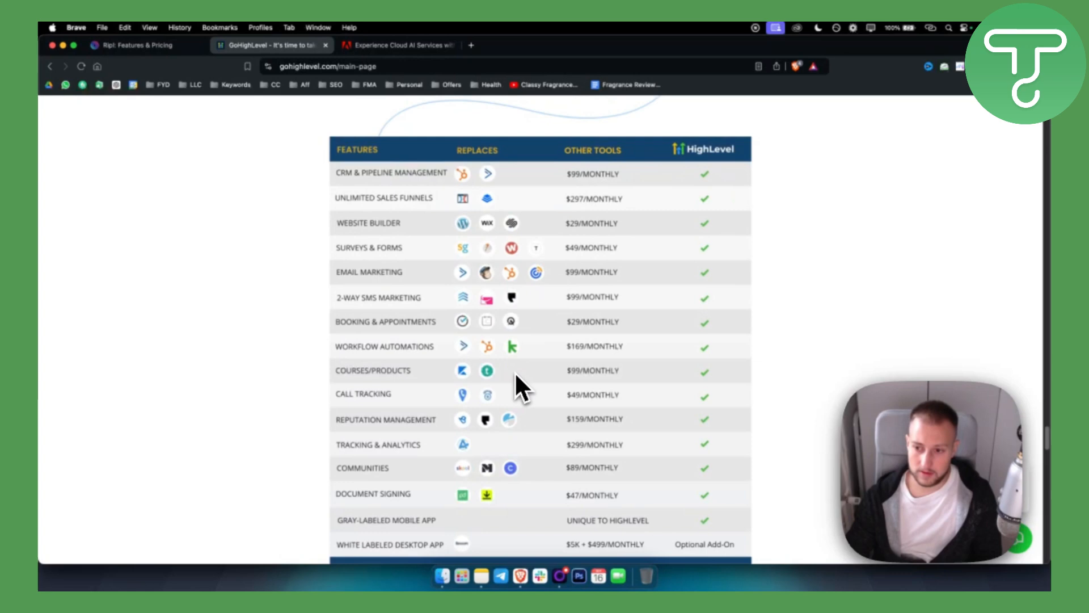
mouse_move(513, 370)
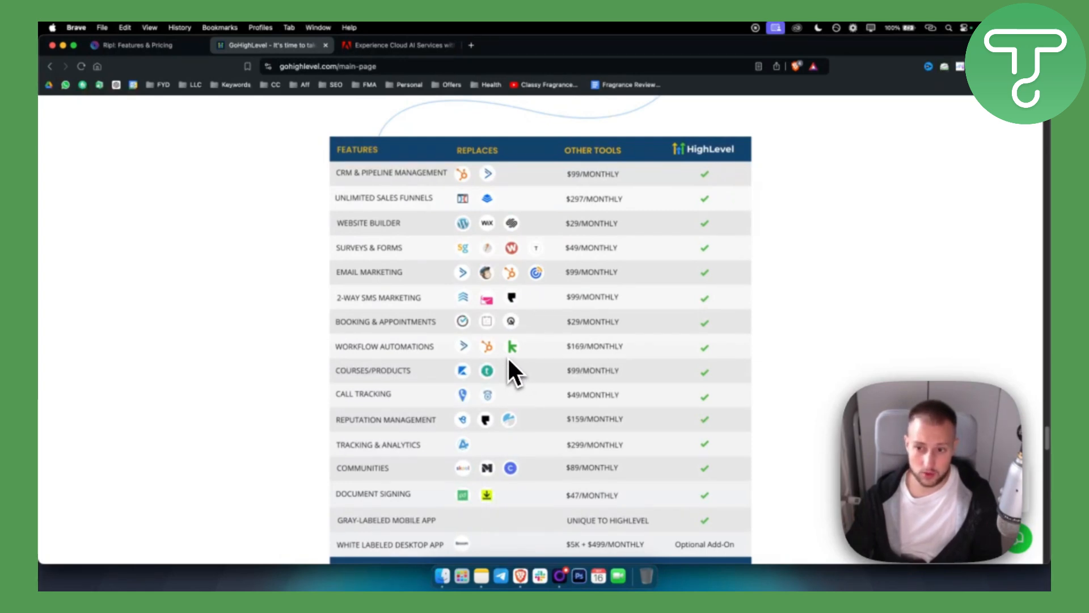
mouse_move(506, 371)
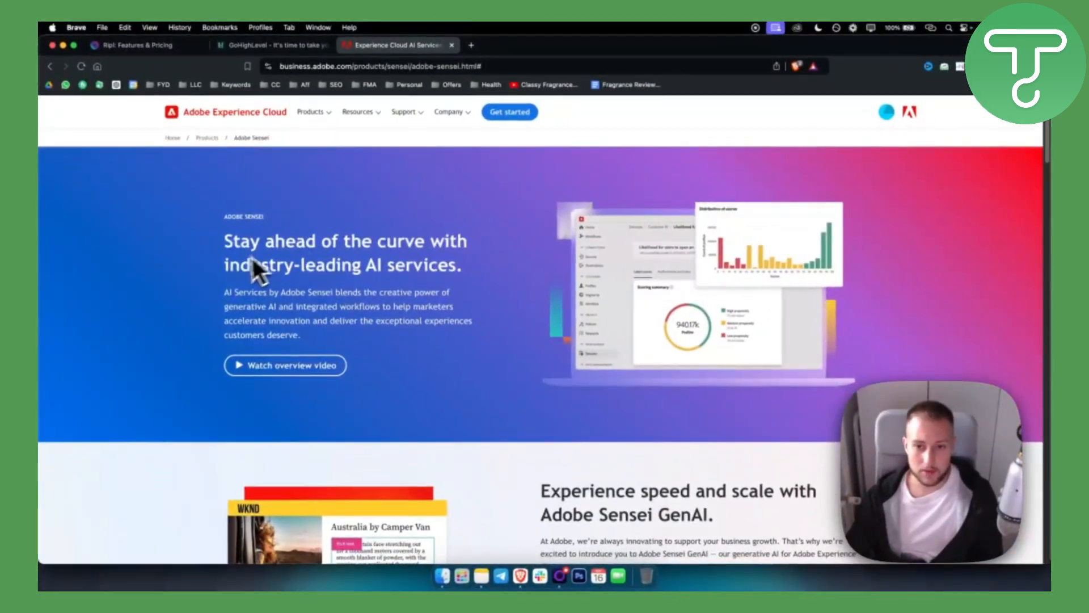
mouse_move(530, 264)
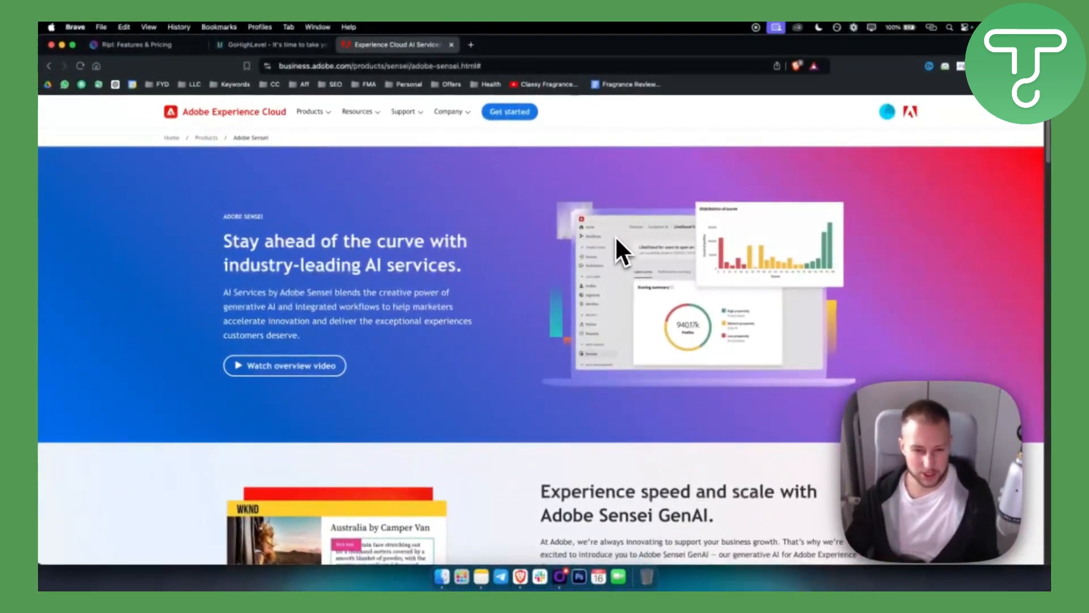
Step: Scroll through the Adobe Sensei AI services page around its Sensei GenAI section
scroll("down", 3)
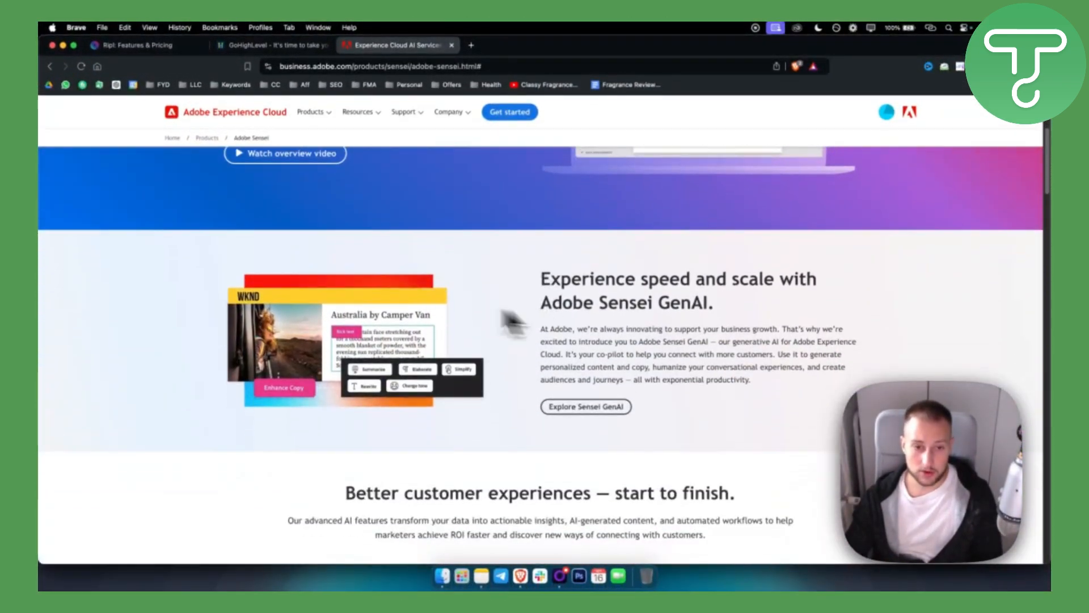
scroll("up", 3)
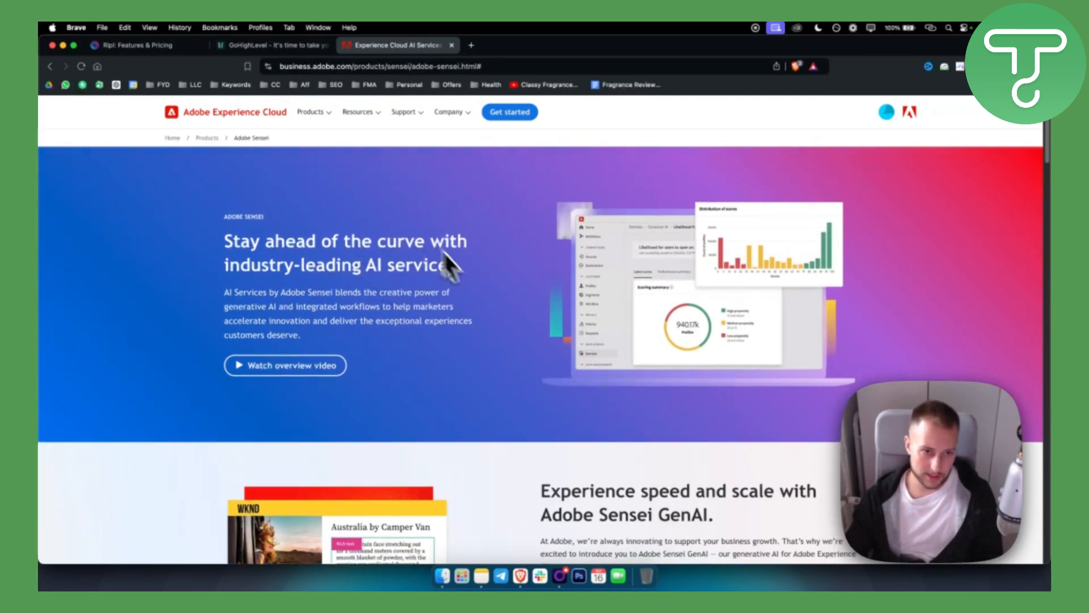
scroll("down", 3)
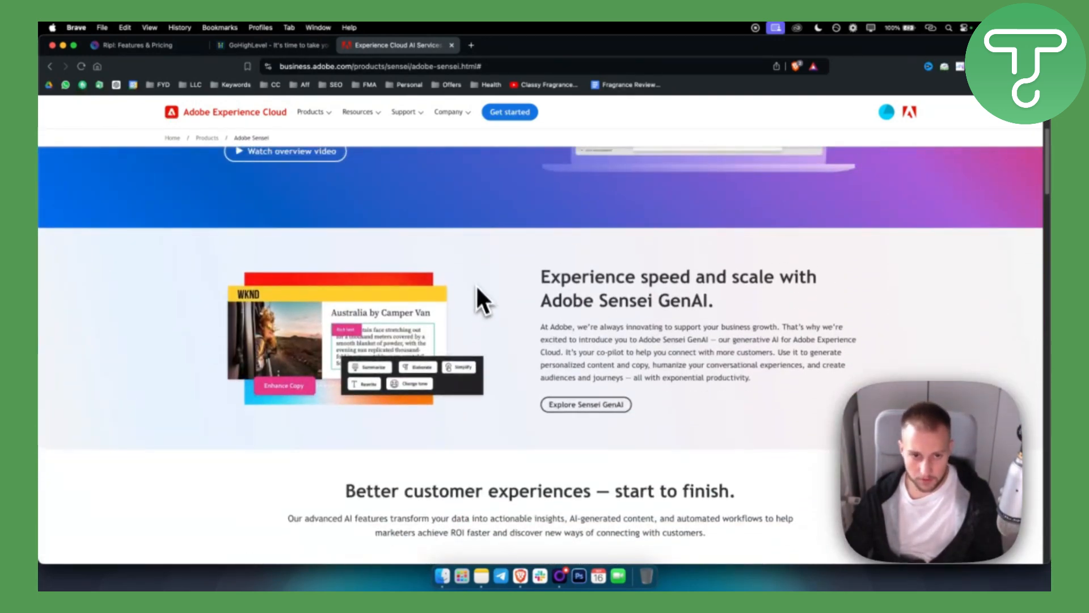
mouse_move(568, 360)
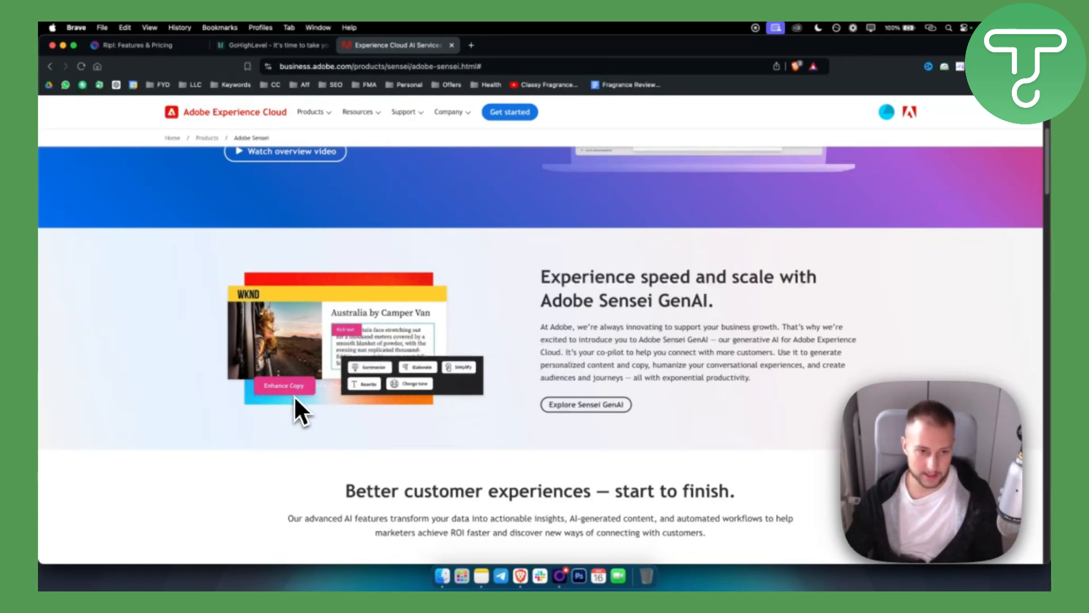
mouse_move(383, 345)
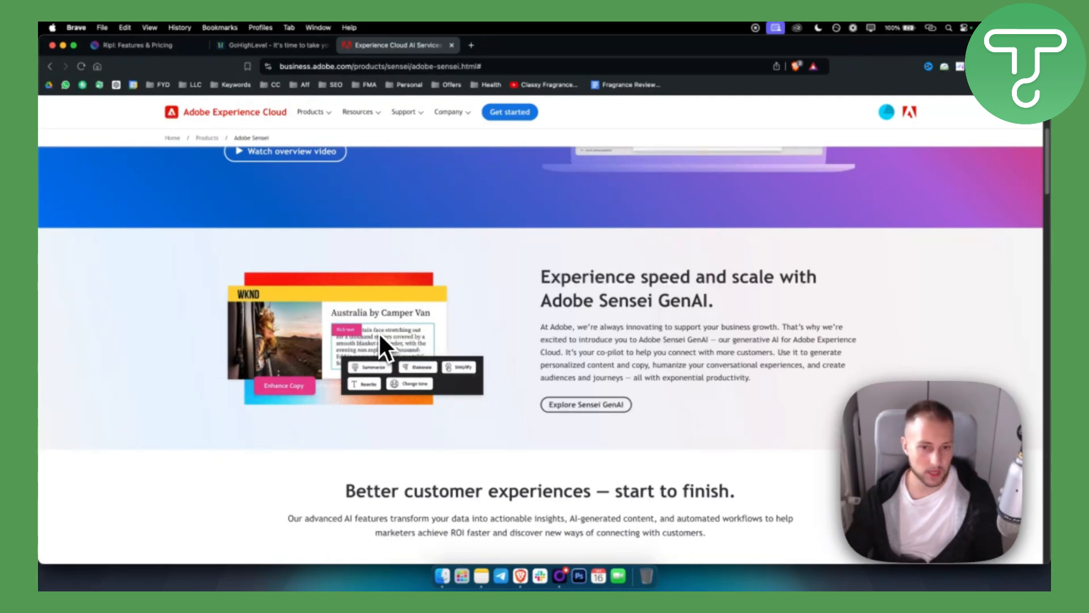
scroll("down", 3)
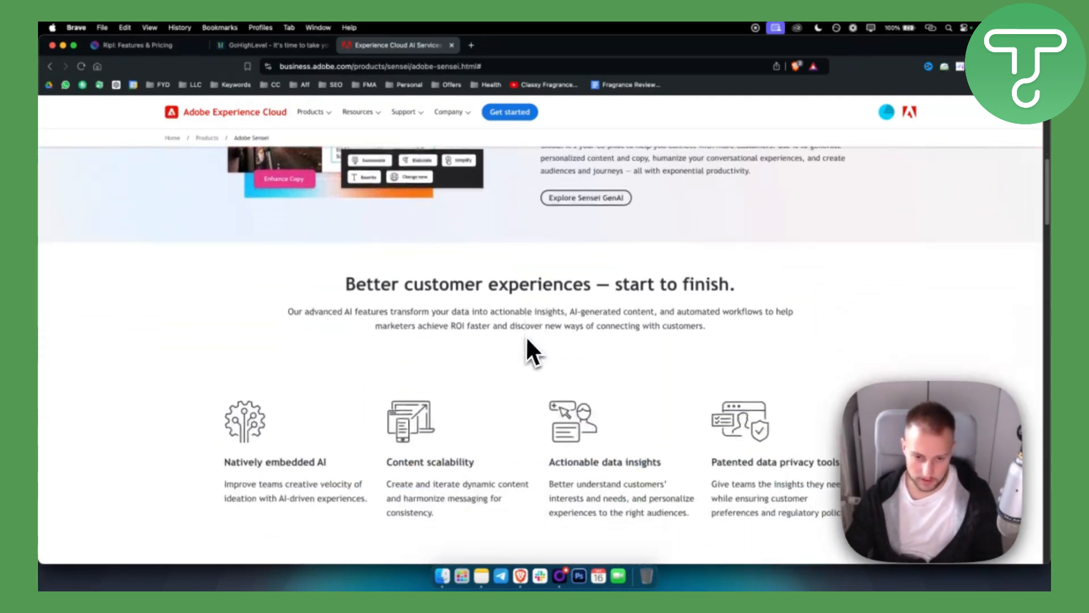
scroll("down", 3)
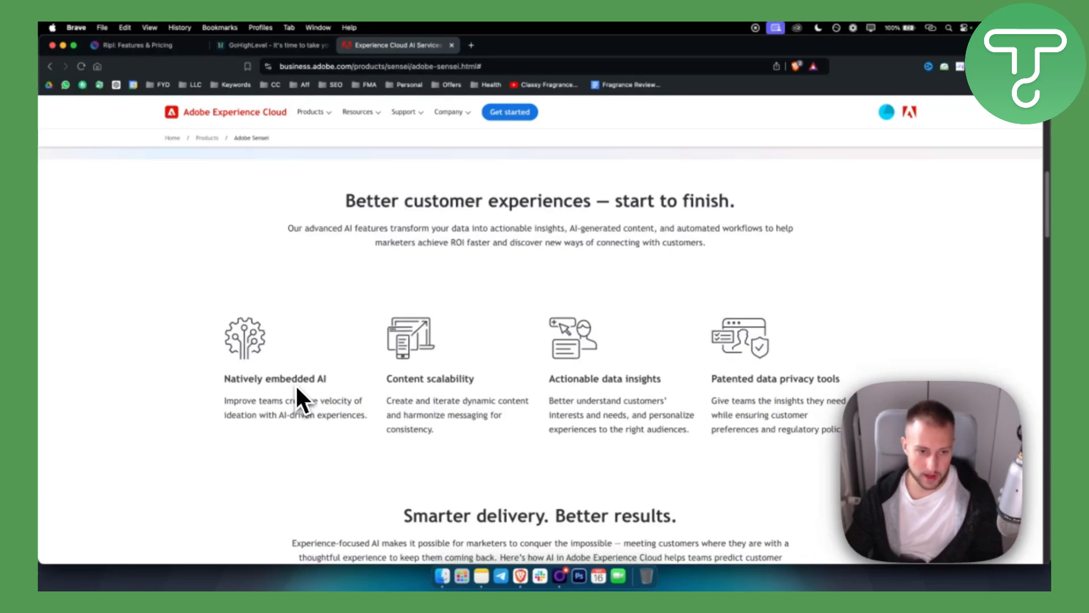
scroll("up", 3)
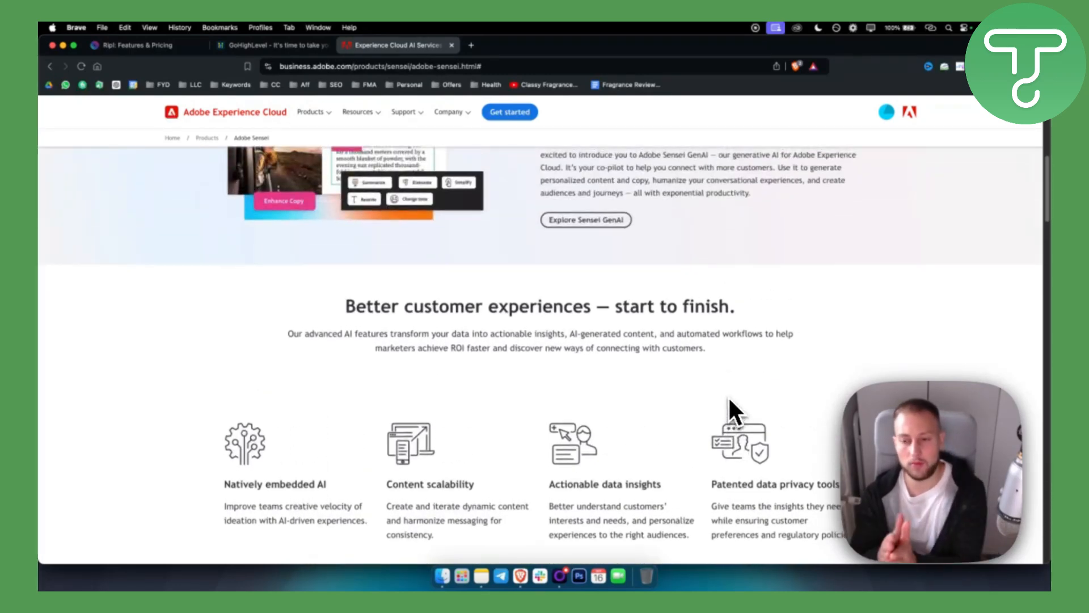
scroll("up", 3)
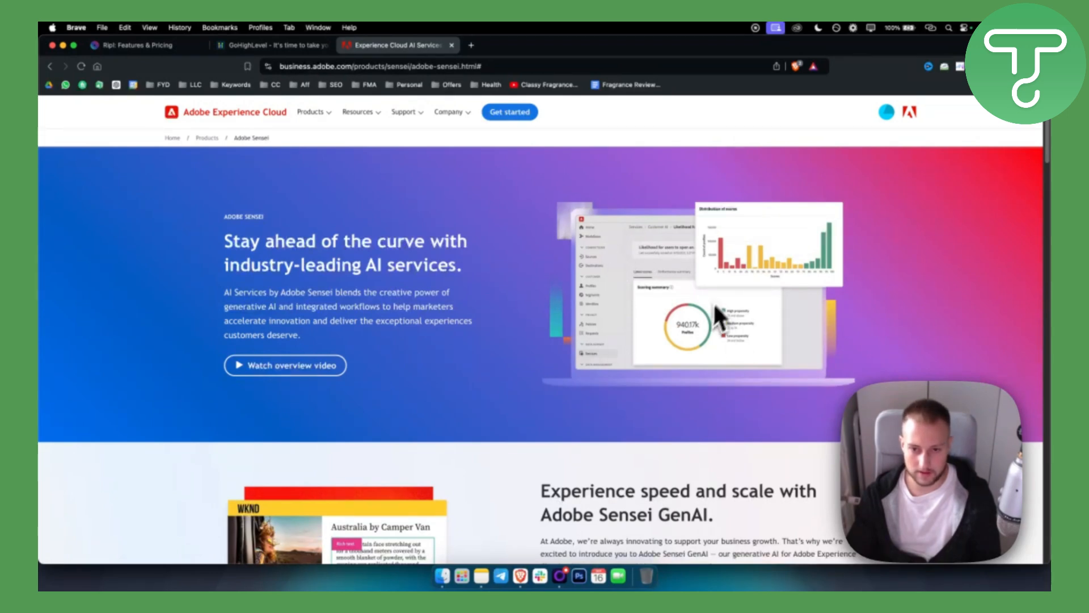
mouse_move(597, 253)
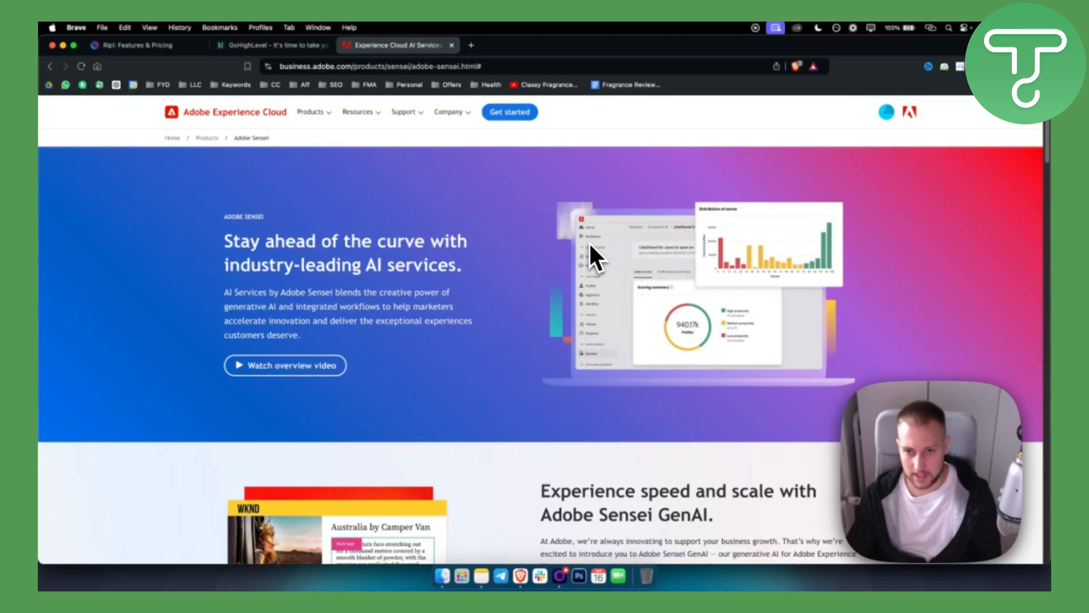
mouse_move(544, 367)
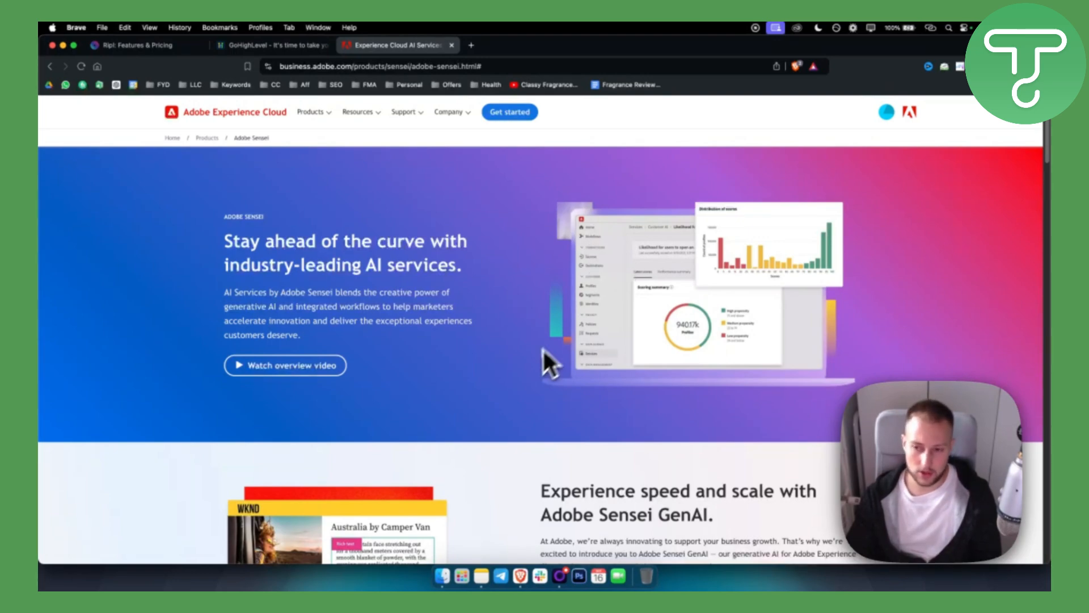
scroll("down", 3)
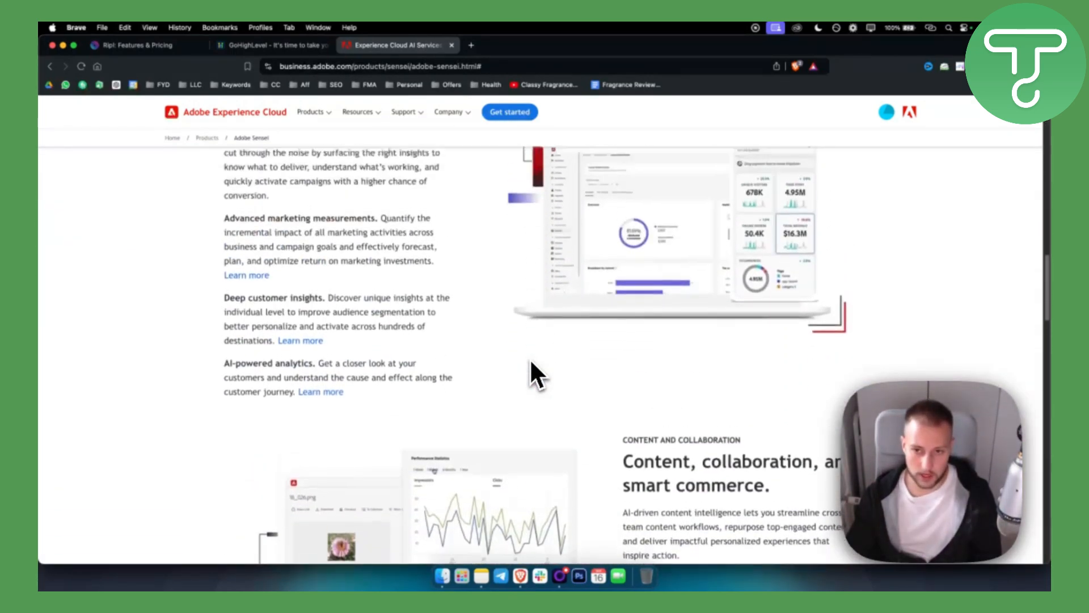
scroll("up", 3)
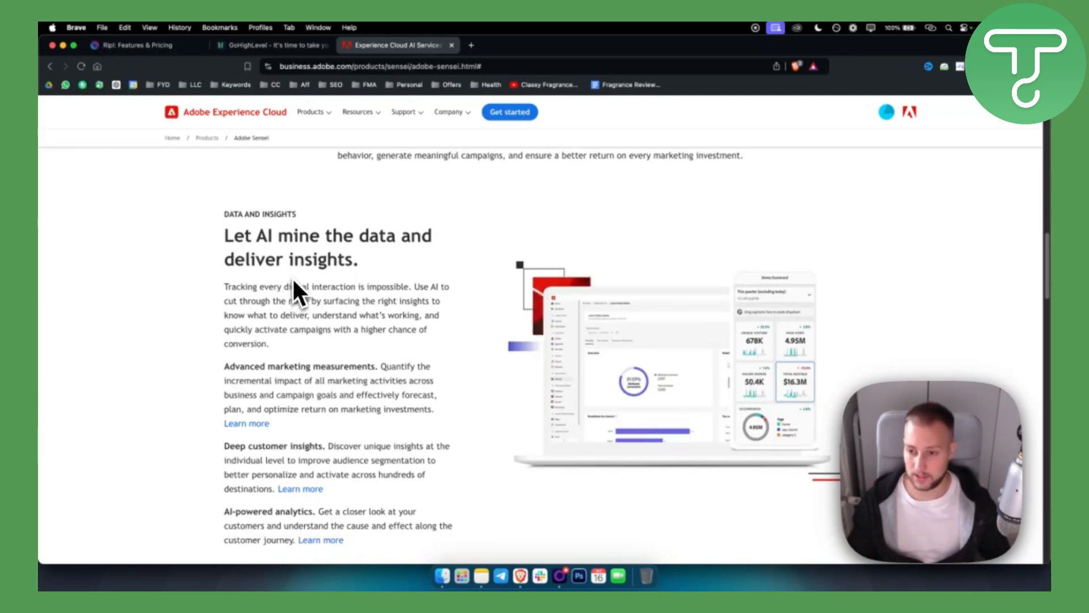
scroll("down", 3)
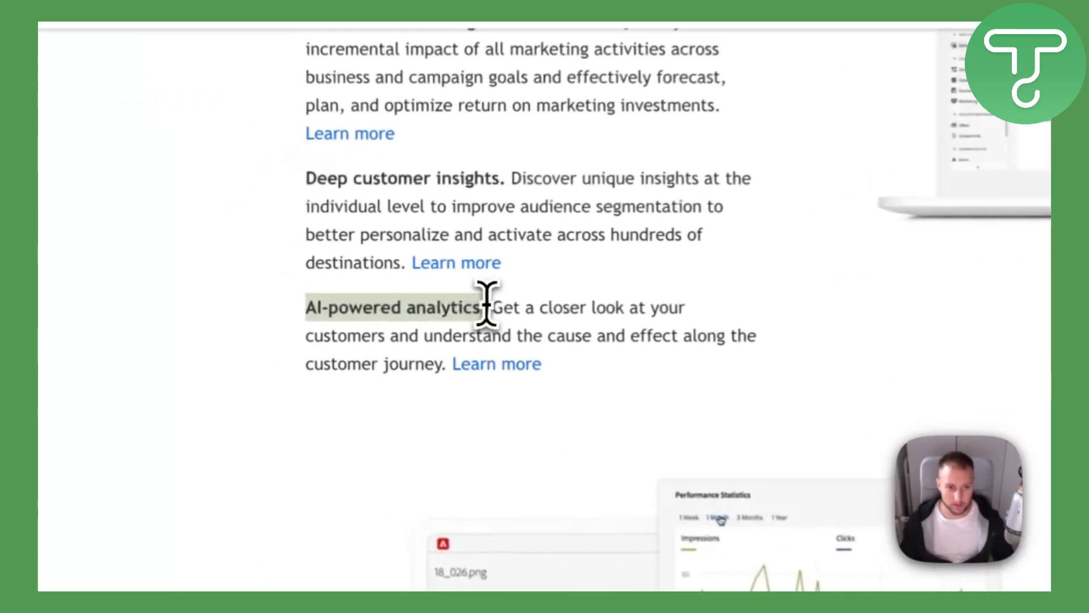
scroll("down", 3)
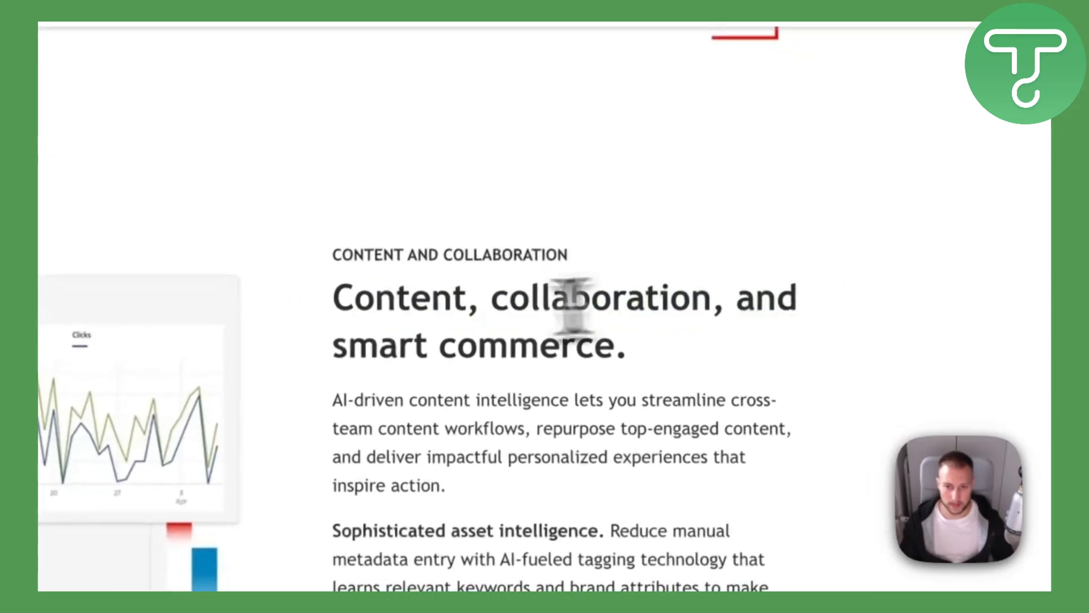
scroll("down", 3)
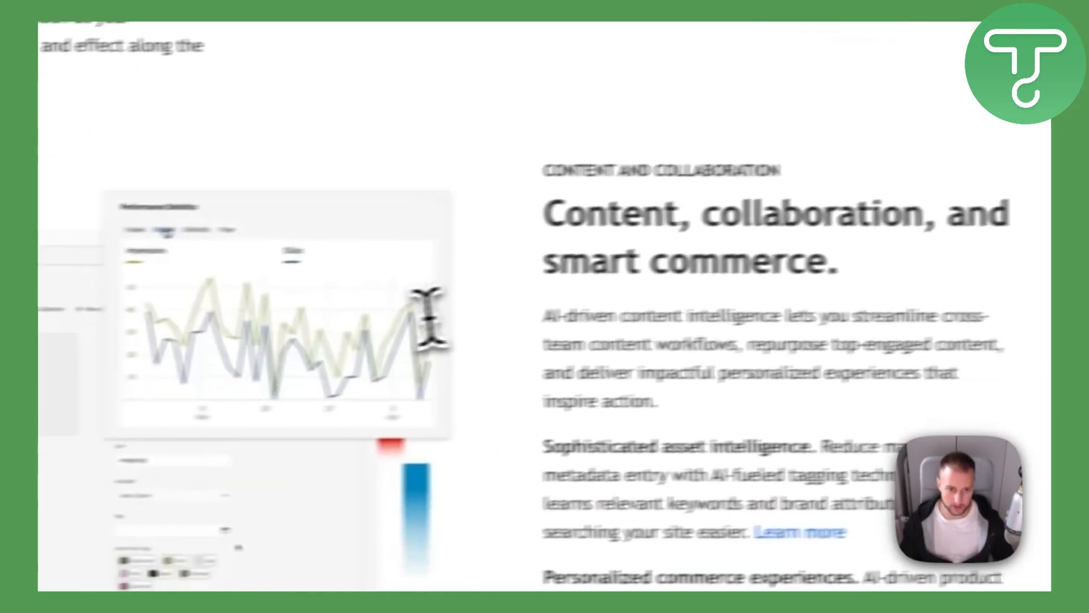
scroll("down", 3)
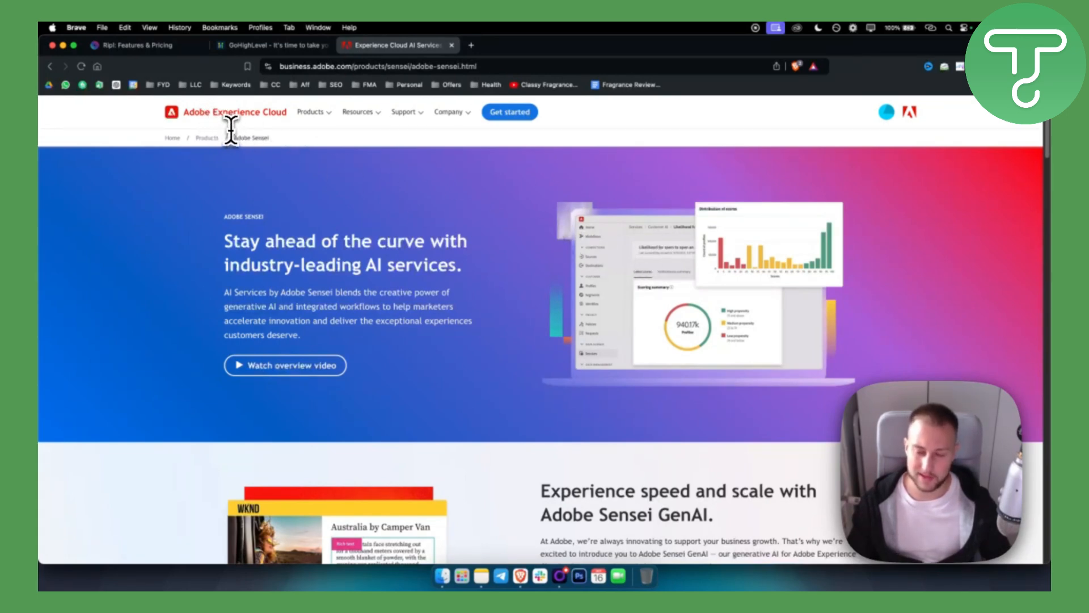
mouse_move(449, 255)
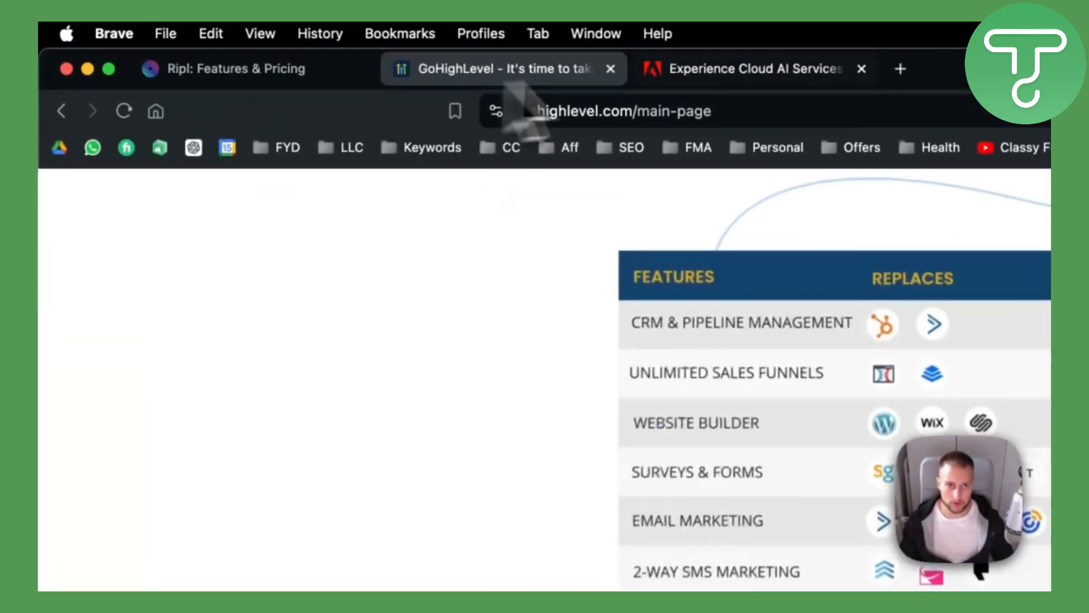
left_click(235, 68)
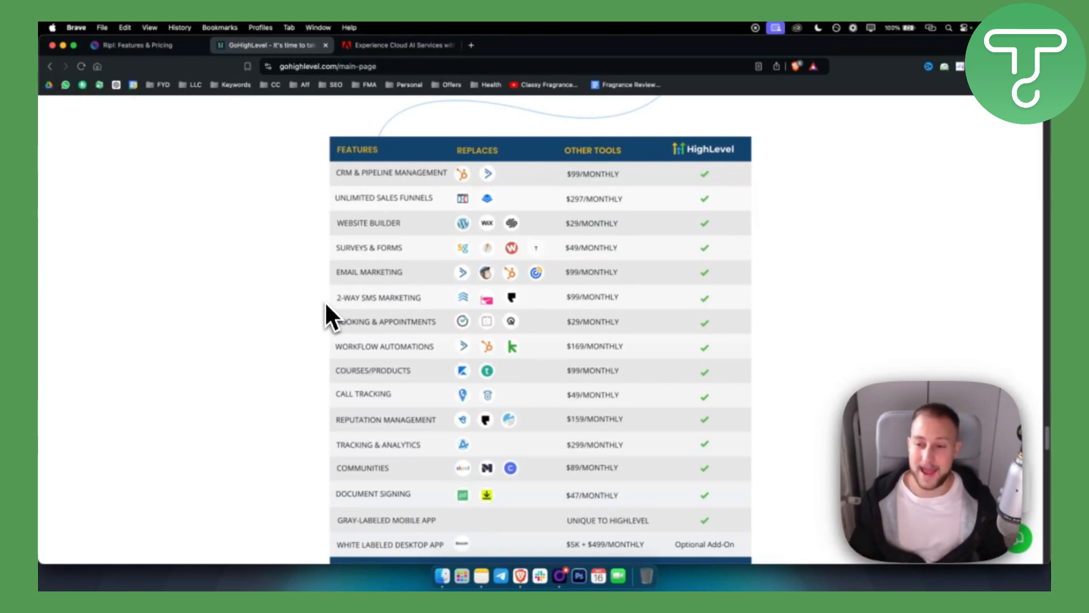
mouse_move(556, 284)
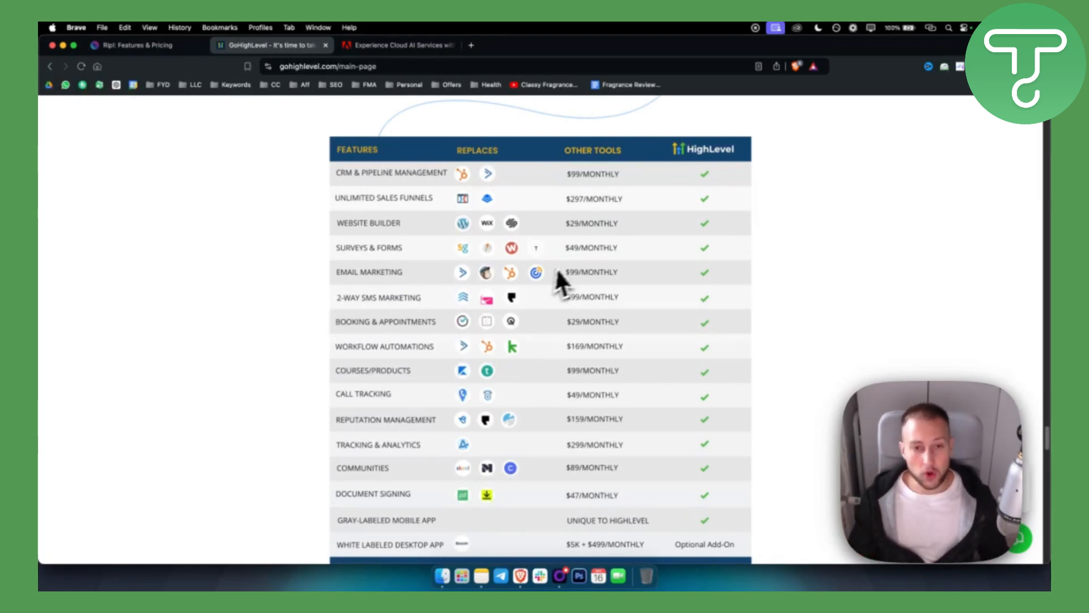
mouse_move(768, 311)
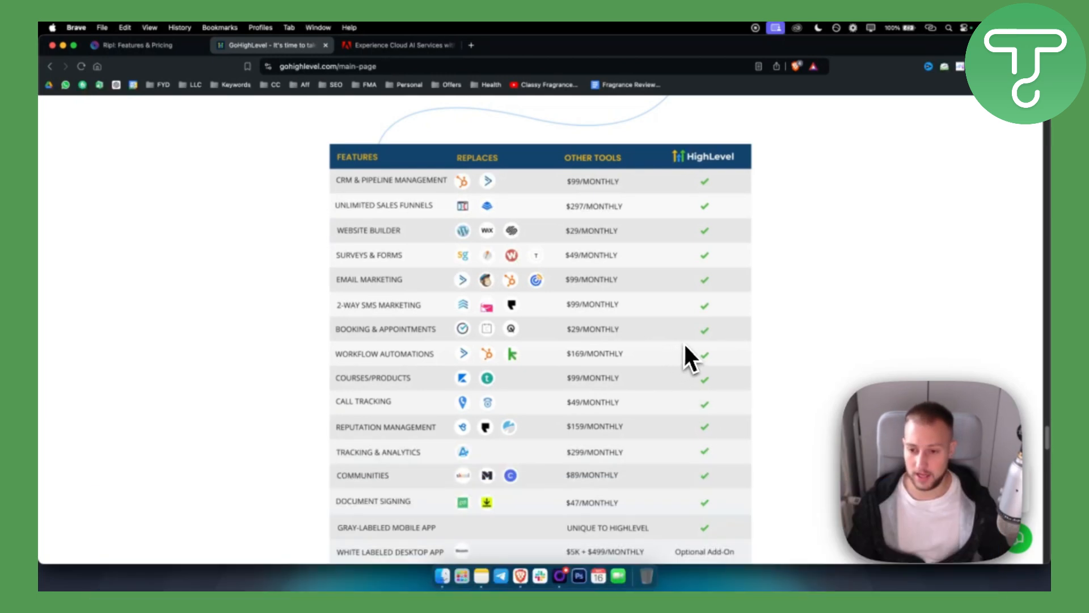
mouse_move(789, 486)
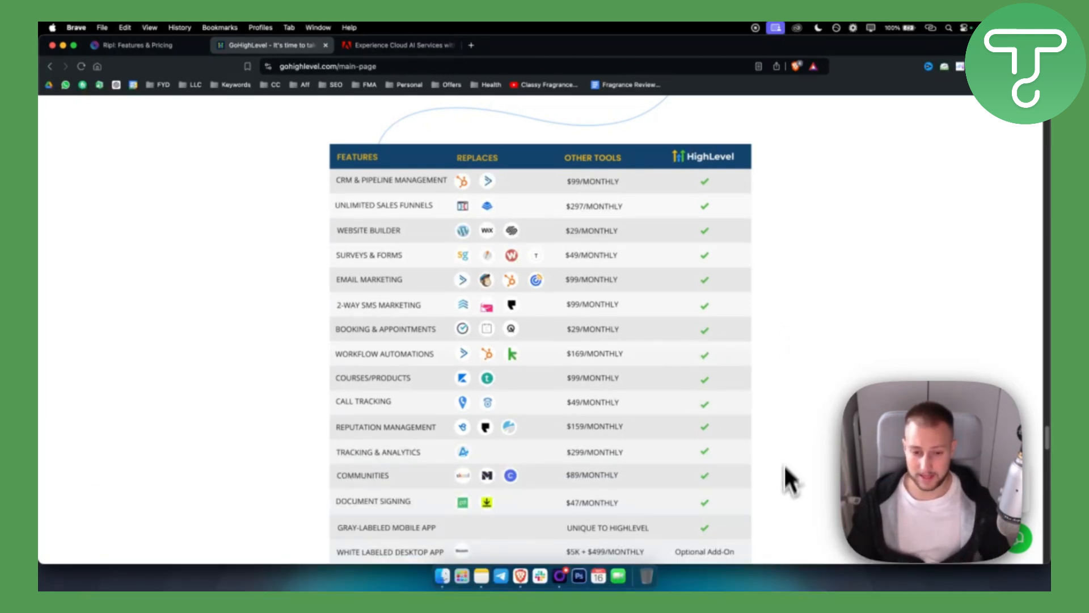